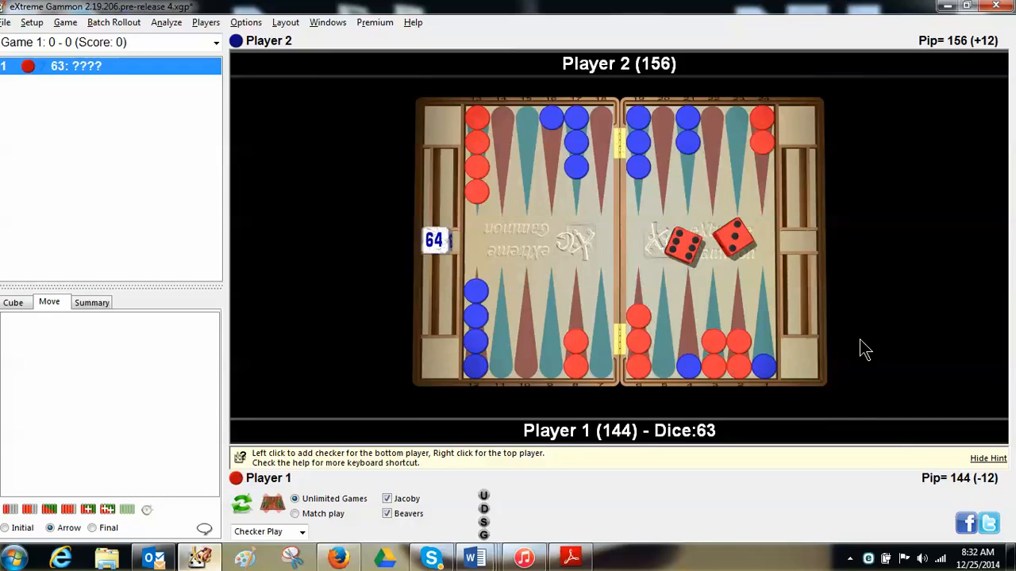
mouse_move(761, 130)
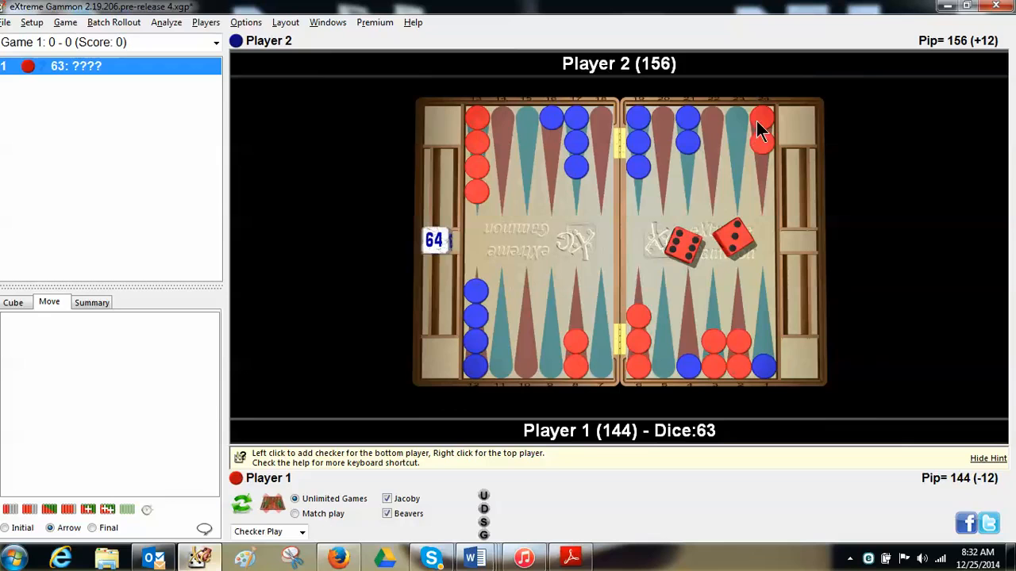
mouse_move(511, 133)
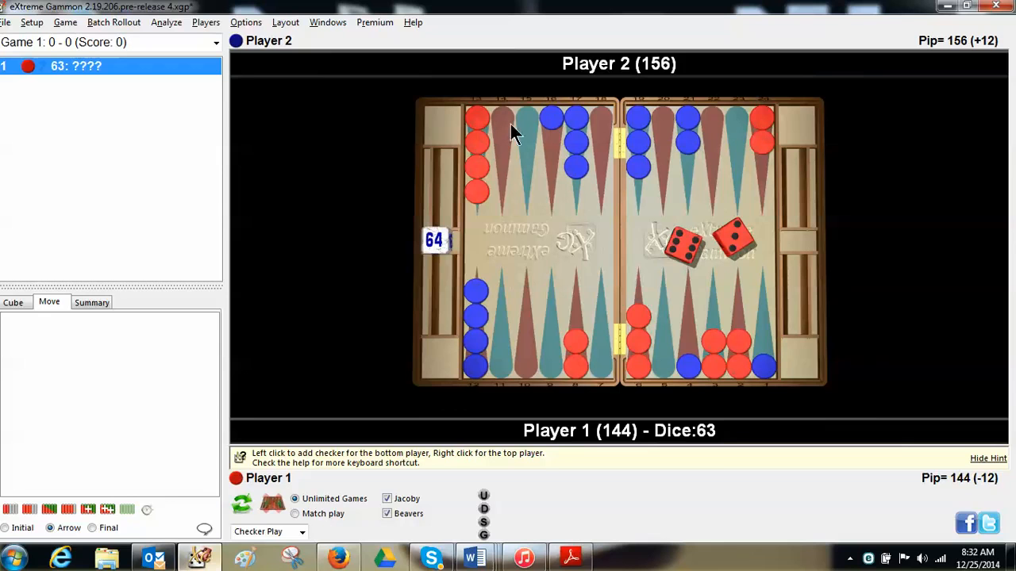
mouse_move(553, 166)
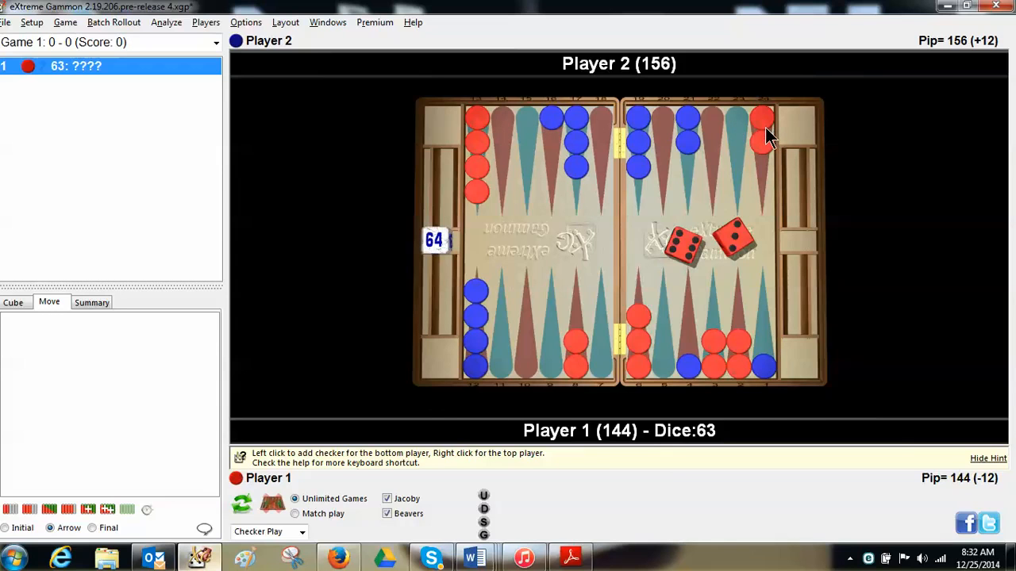
mouse_move(774, 139)
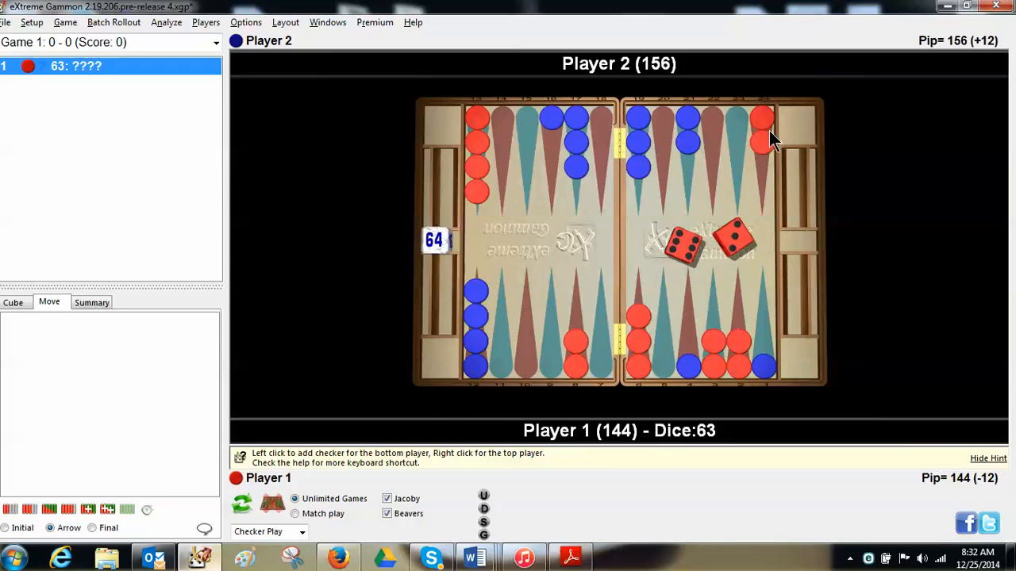
mouse_move(763, 156)
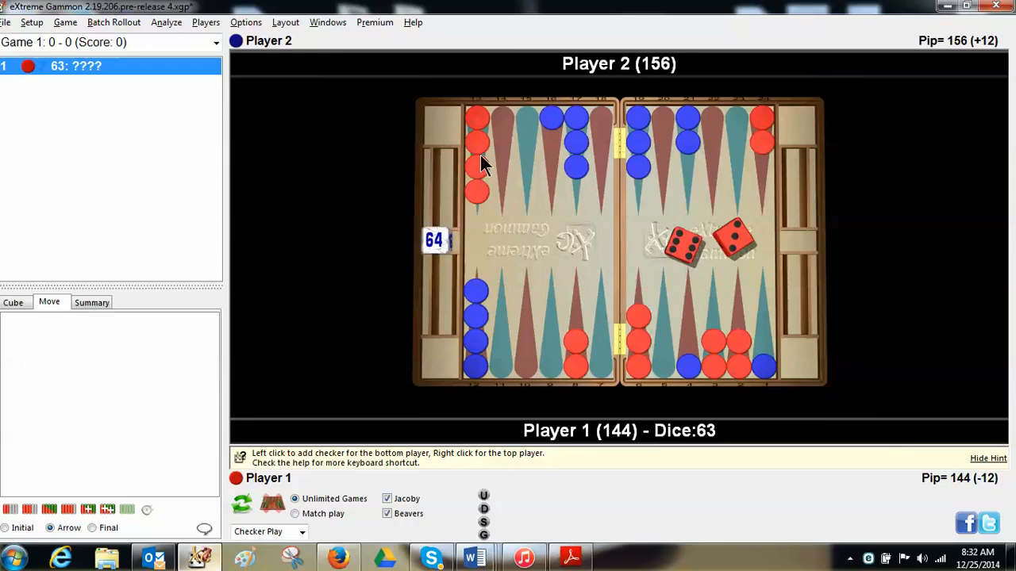
mouse_move(695, 361)
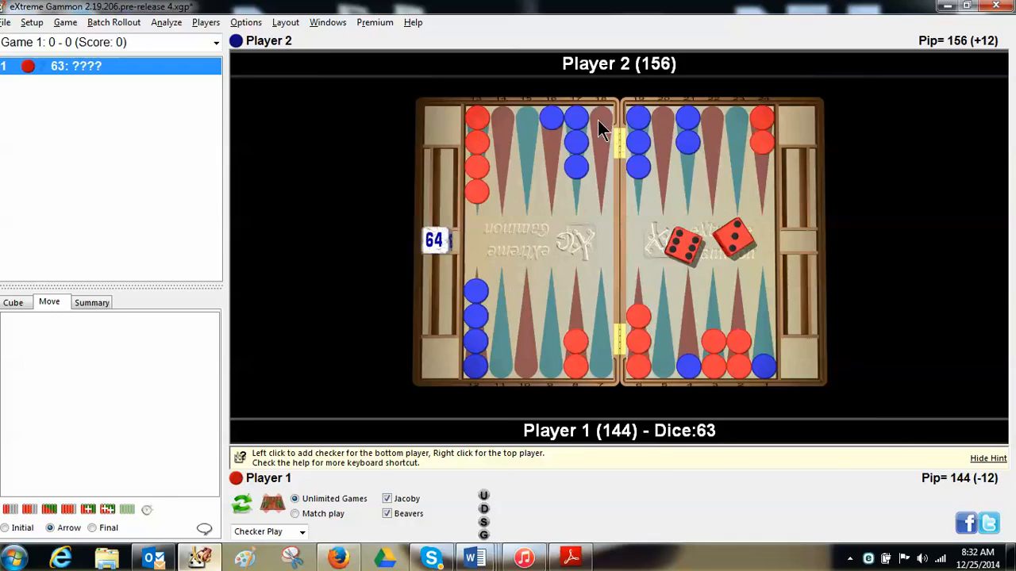
mouse_move(537, 364)
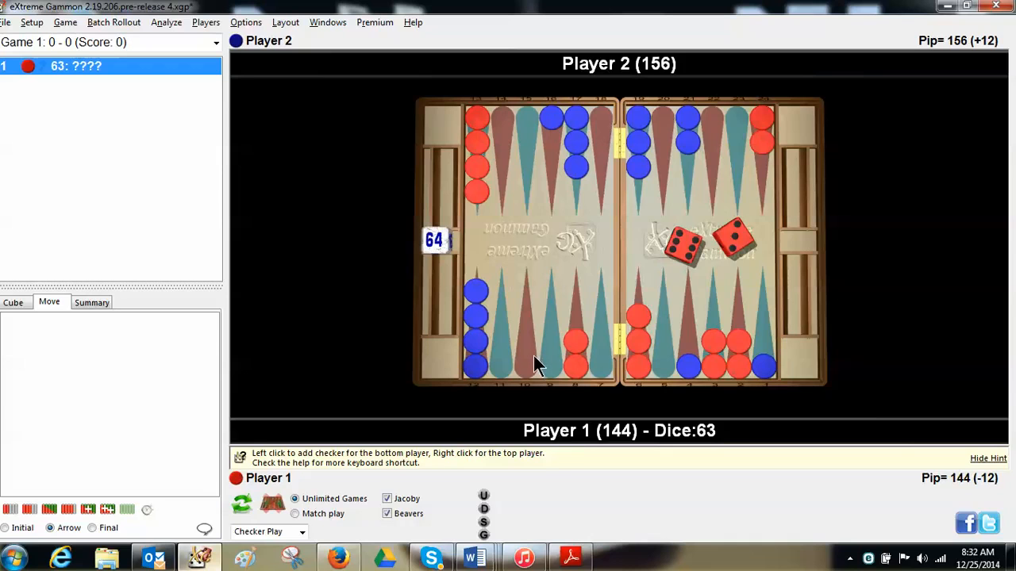
mouse_move(706, 329)
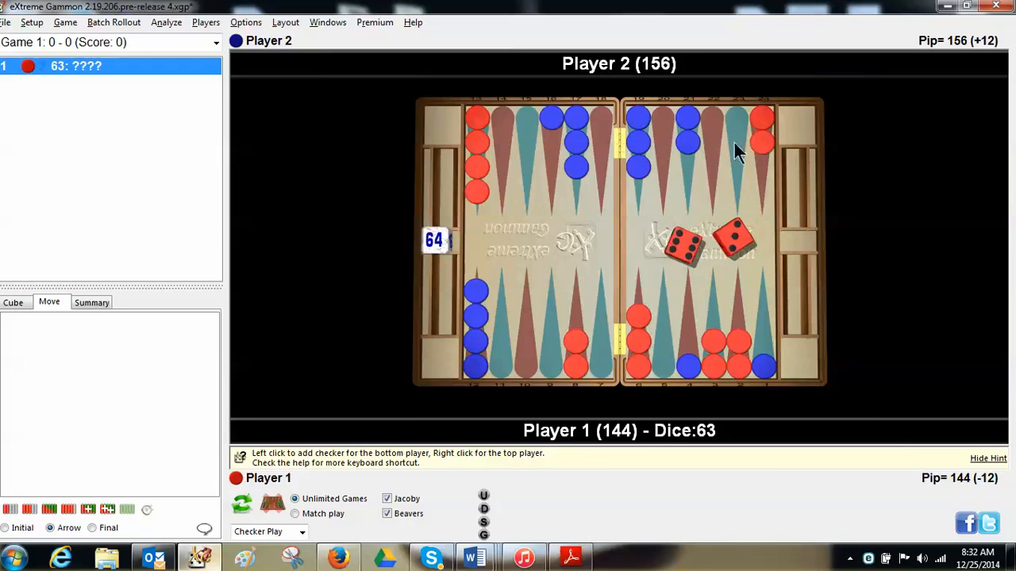
mouse_move(765, 244)
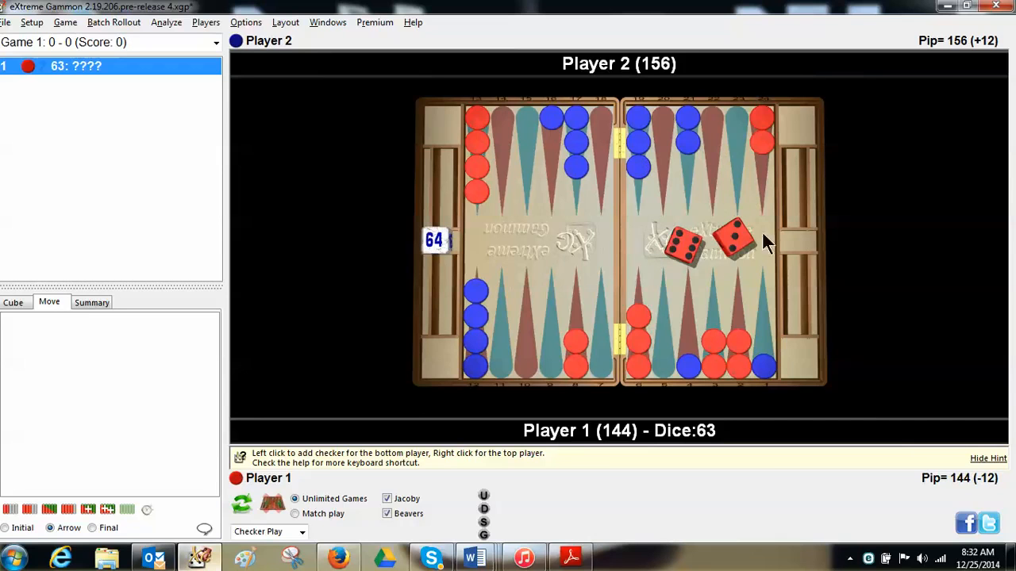
mouse_move(800, 244)
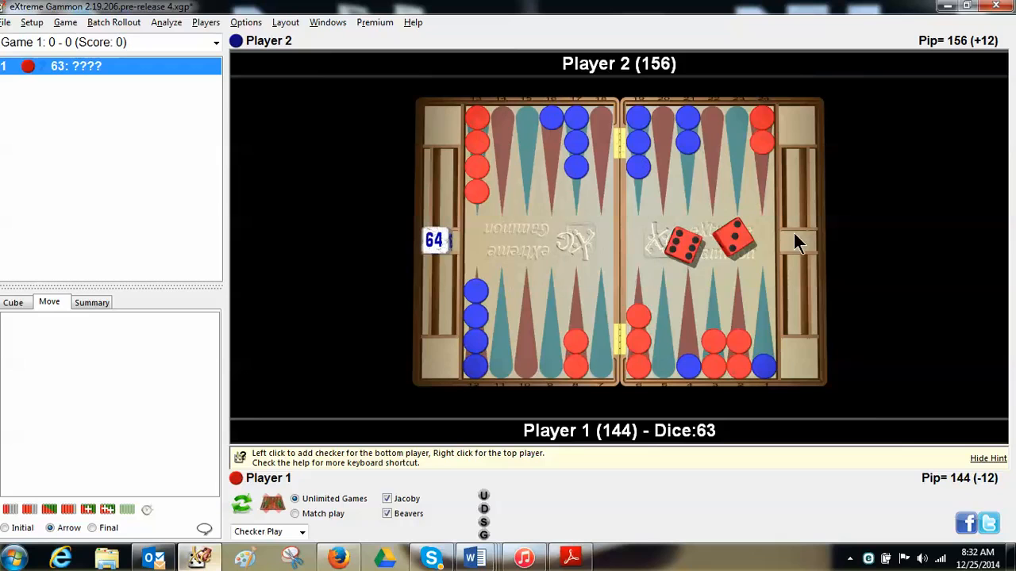
mouse_move(641, 316)
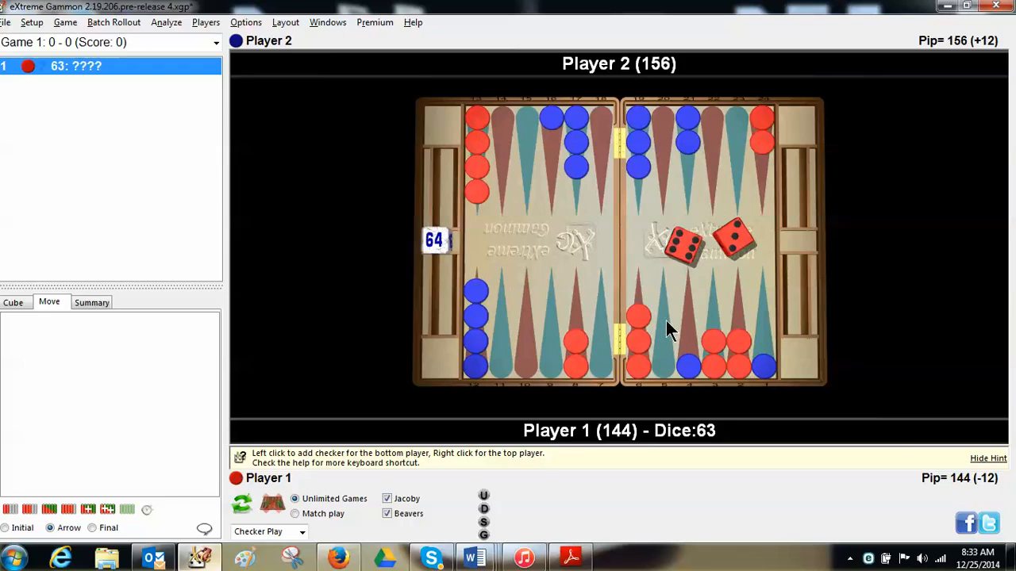
mouse_move(743, 336)
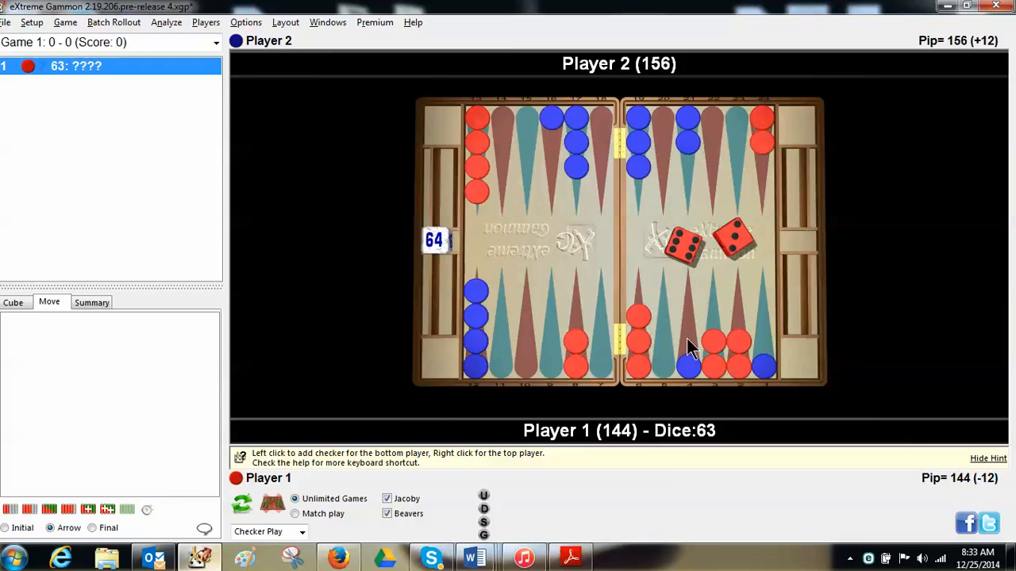
mouse_move(606, 352)
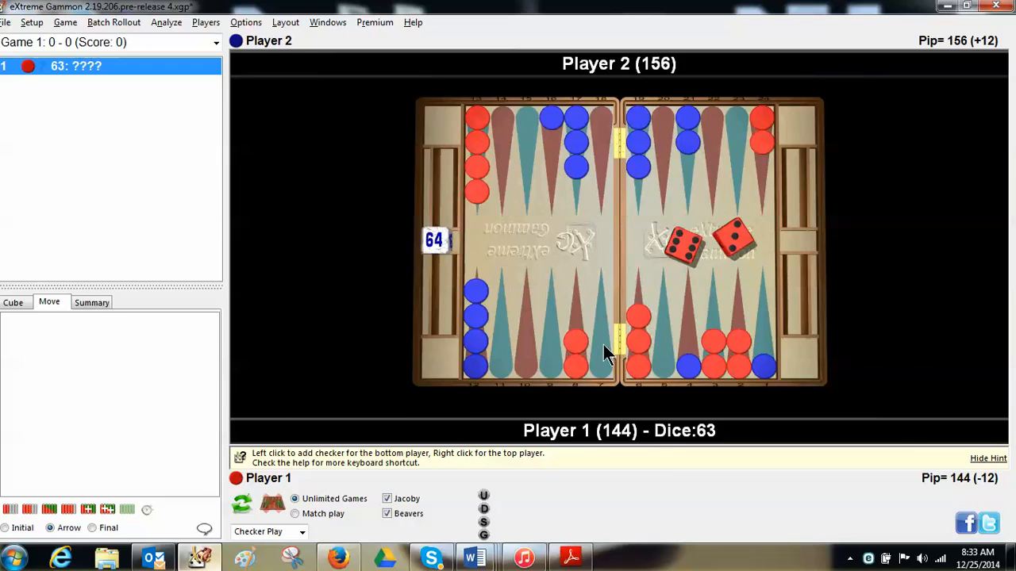
mouse_move(600, 349)
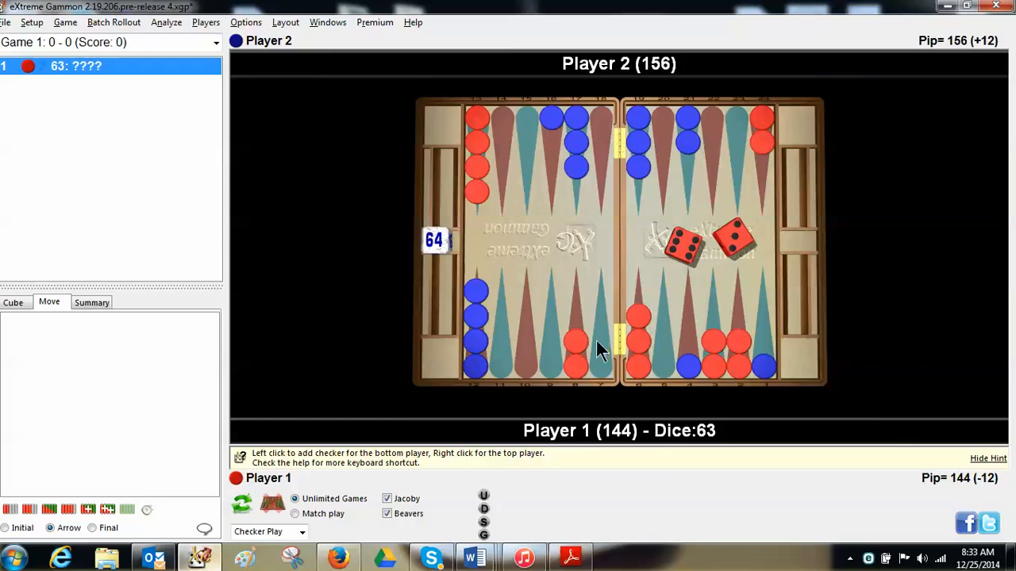
mouse_move(602, 365)
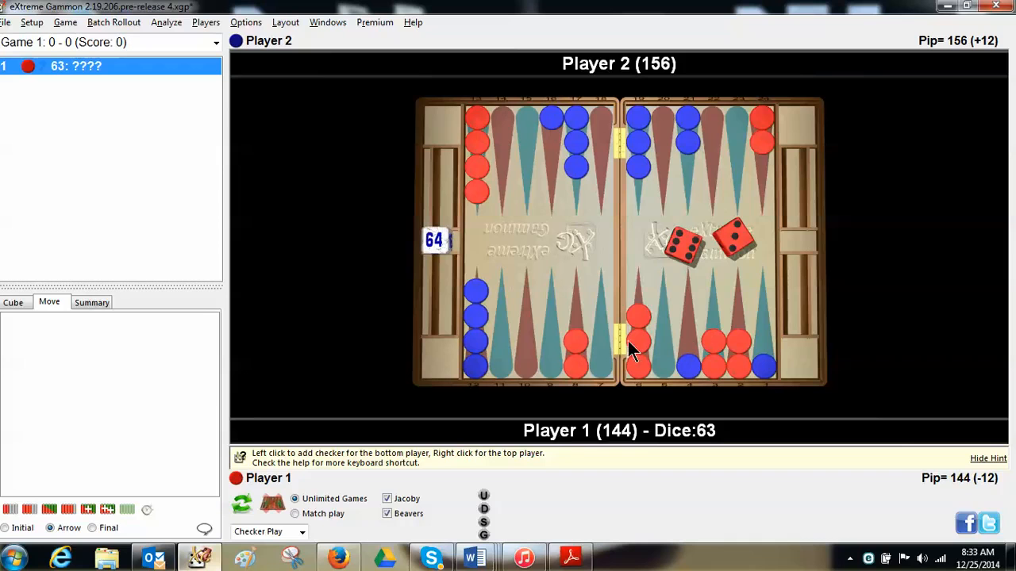
mouse_move(762, 269)
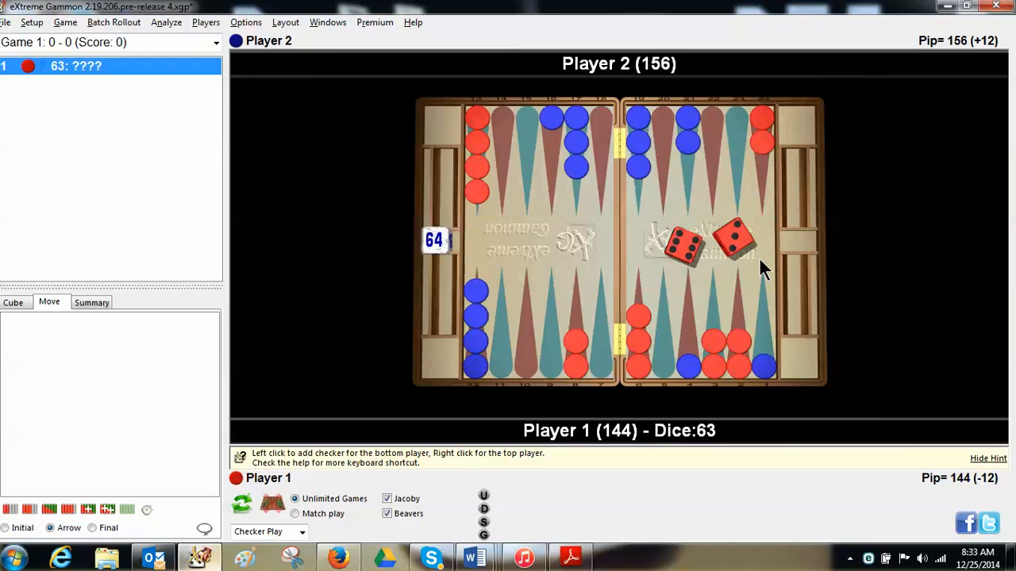
Play the rolled 6-3 for Player 1, leaving the pip count at 135 versus 156.
click(762, 130)
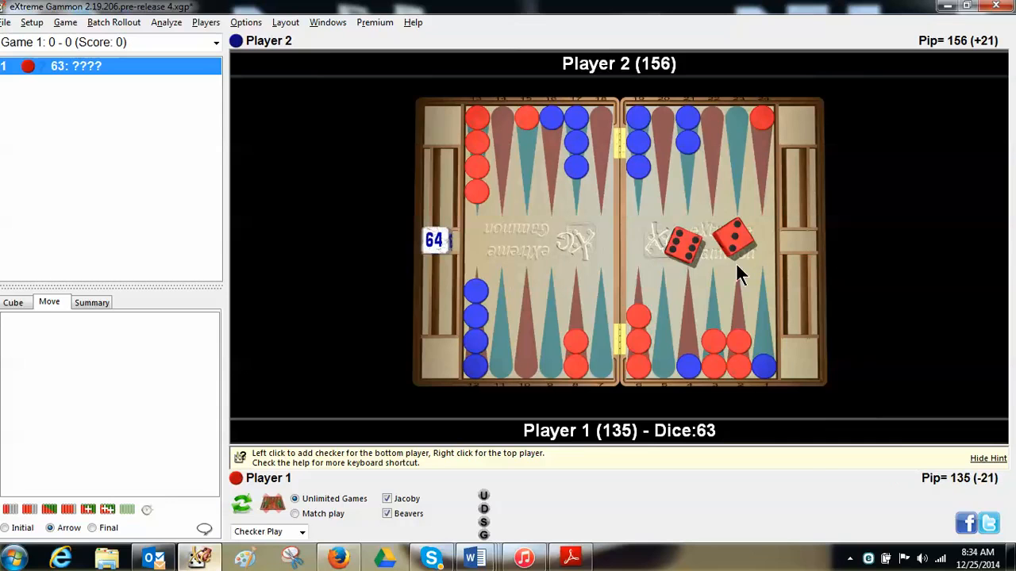
mouse_move(532, 146)
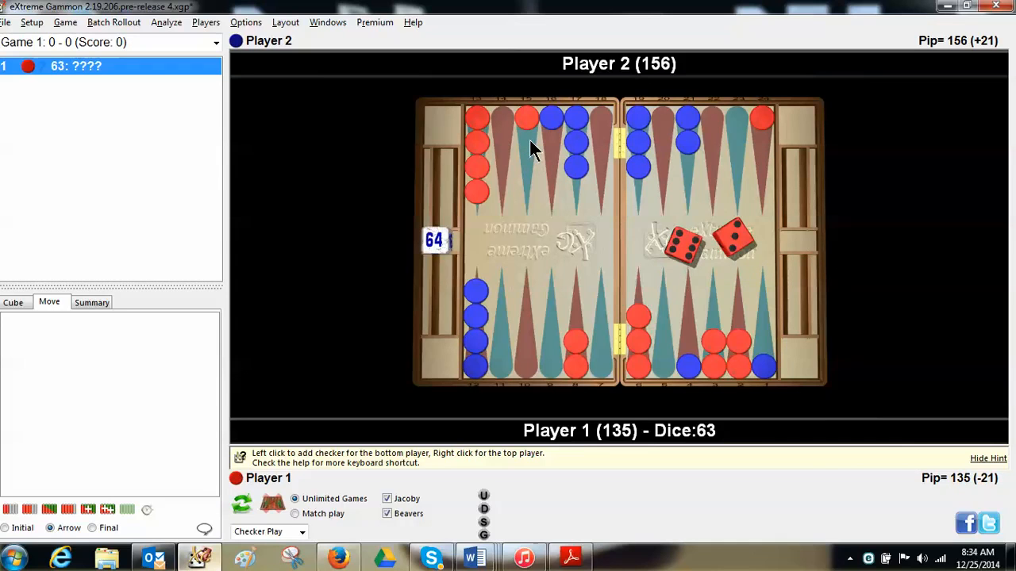
mouse_move(635, 139)
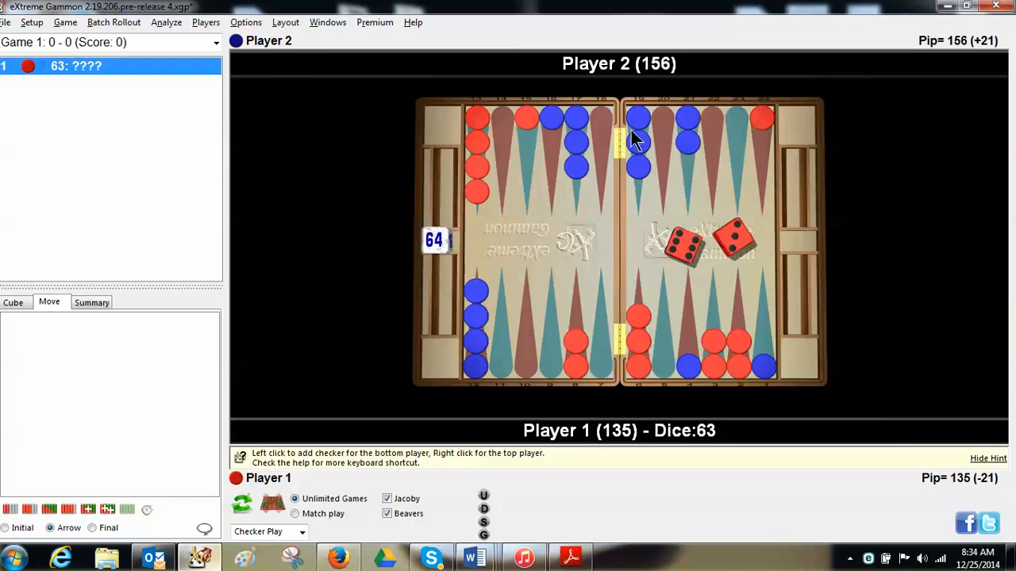
mouse_move(606, 143)
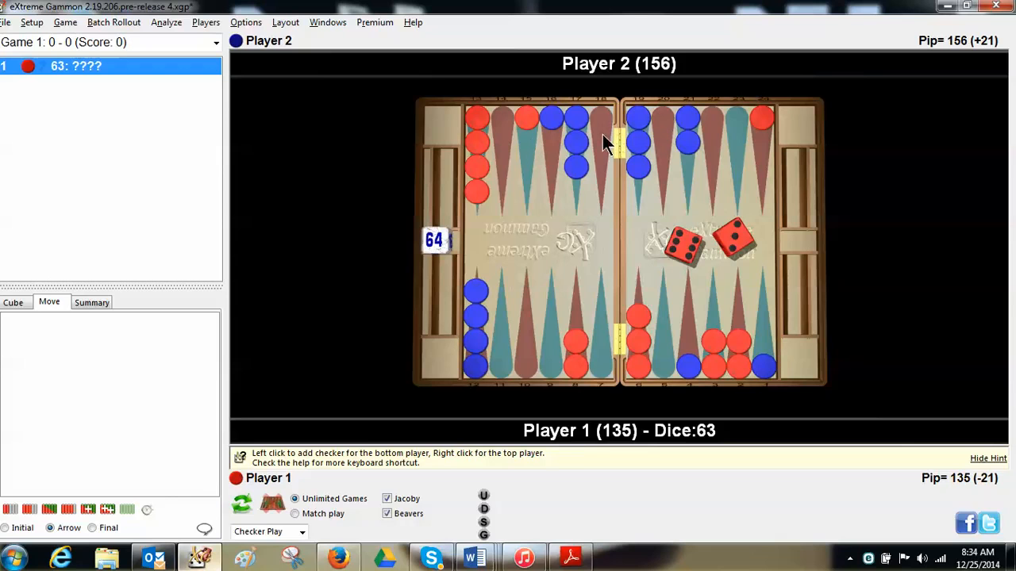
mouse_move(665, 136)
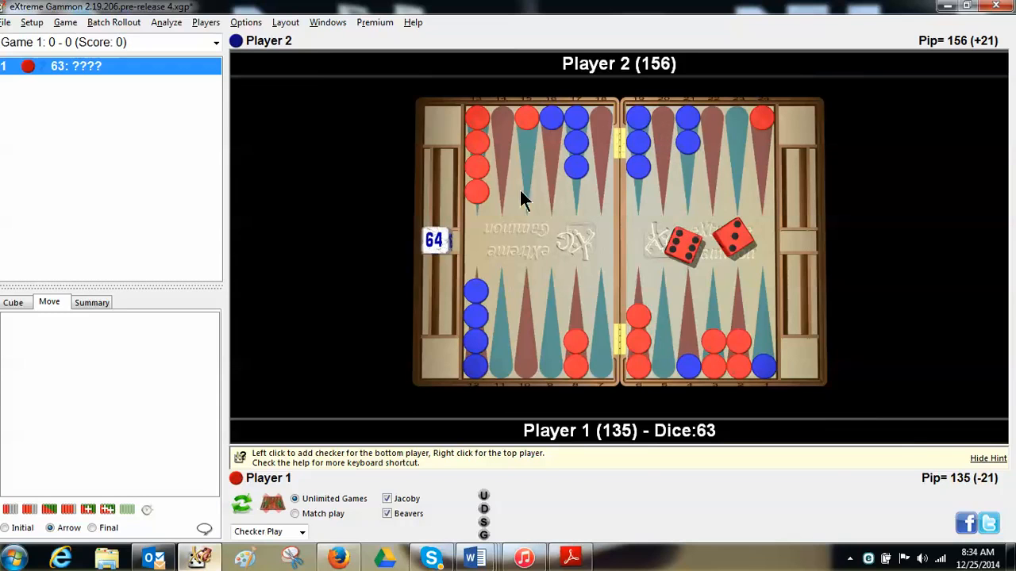
mouse_move(695, 373)
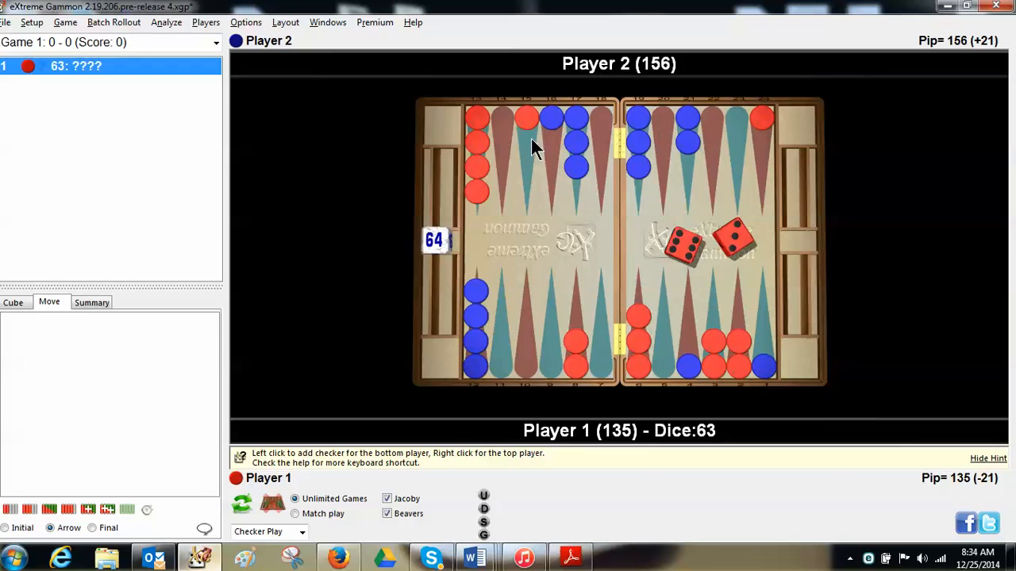
mouse_move(690, 362)
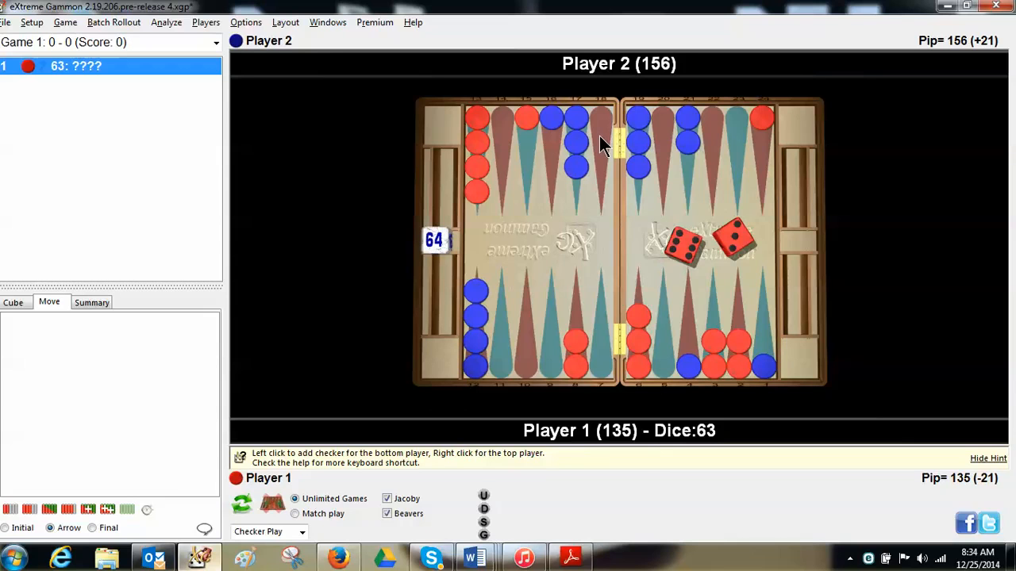
mouse_move(530, 146)
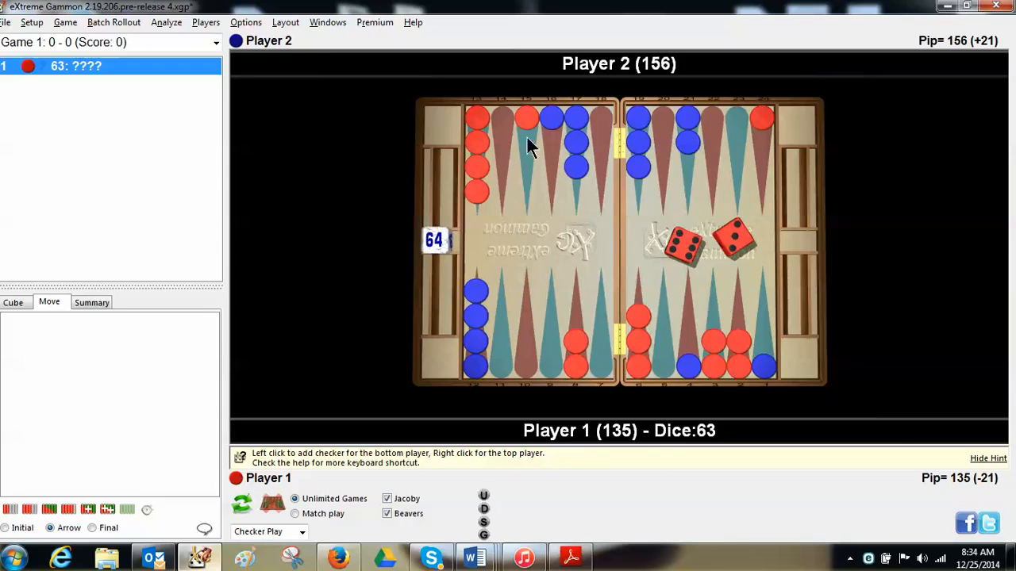
mouse_move(600, 149)
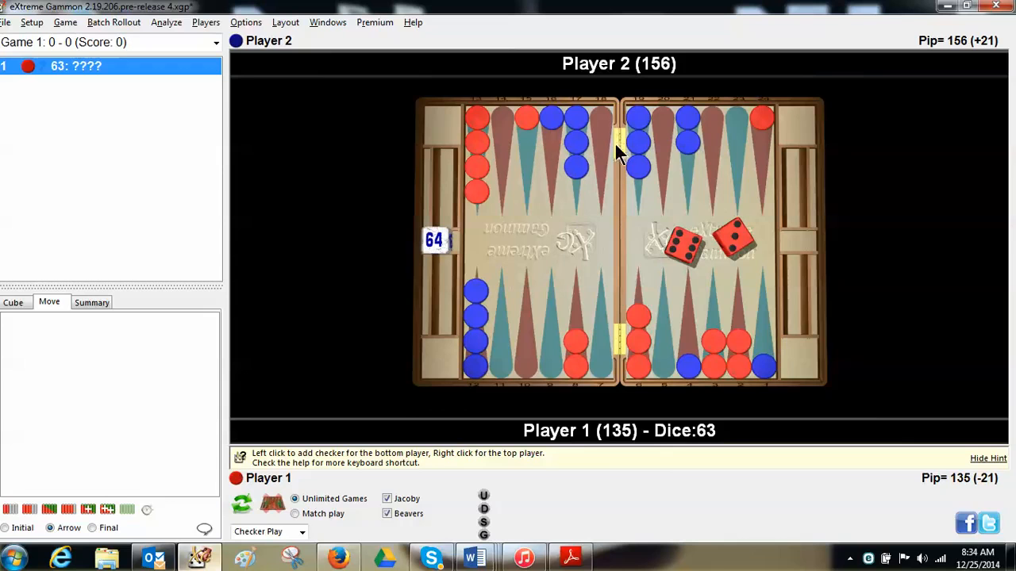
mouse_move(531, 143)
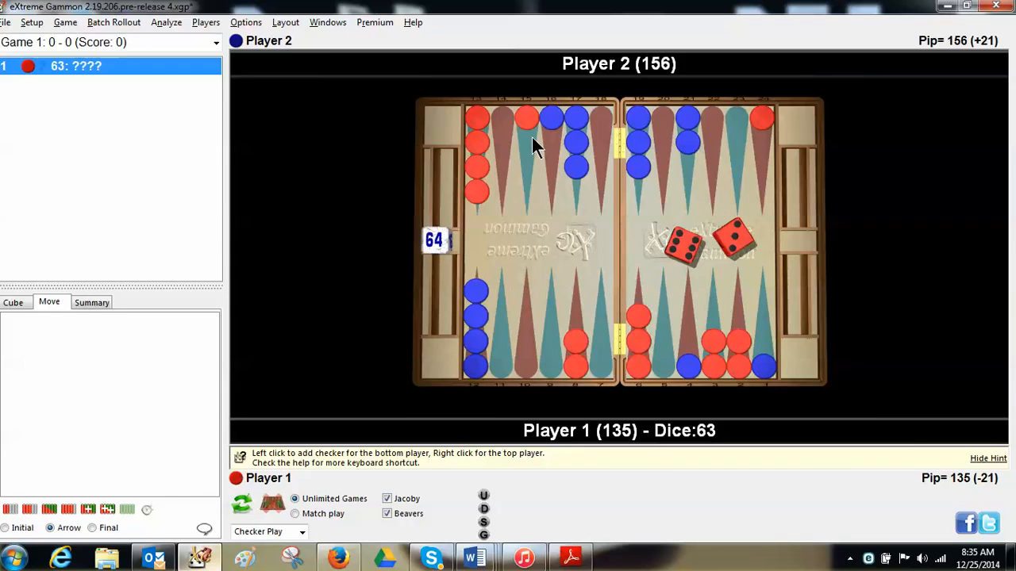
mouse_move(534, 136)
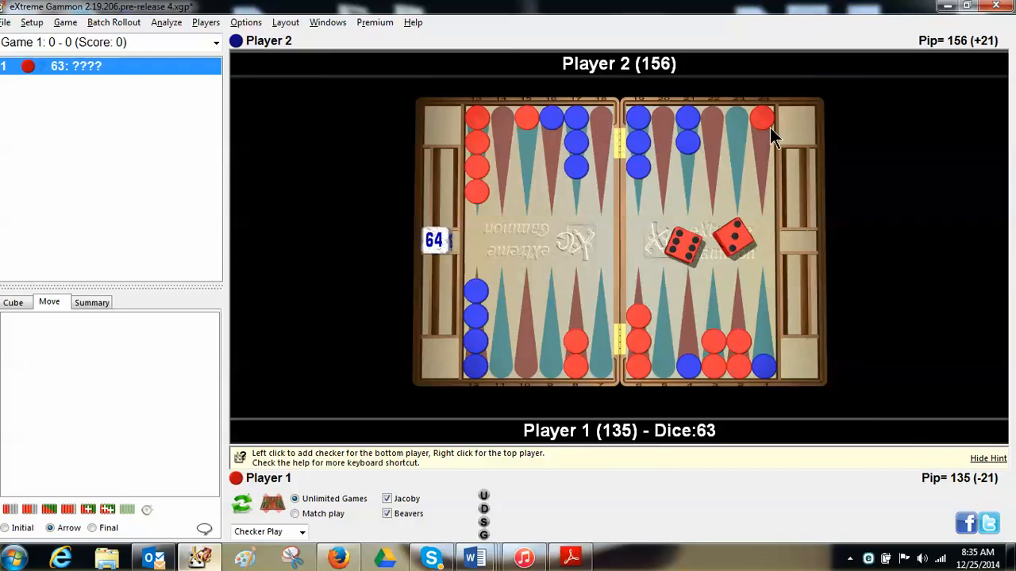
mouse_move(770, 368)
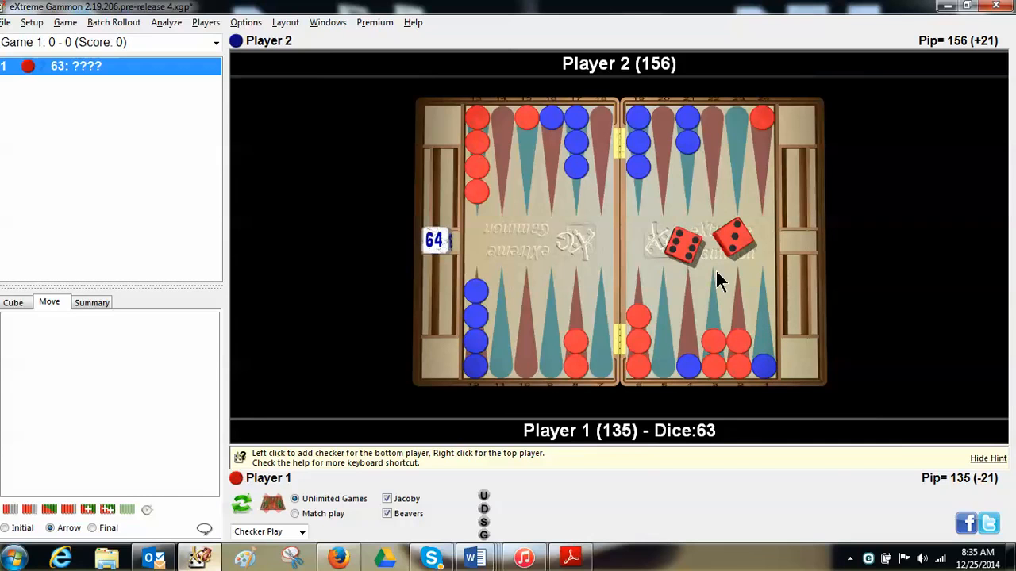
mouse_move(534, 111)
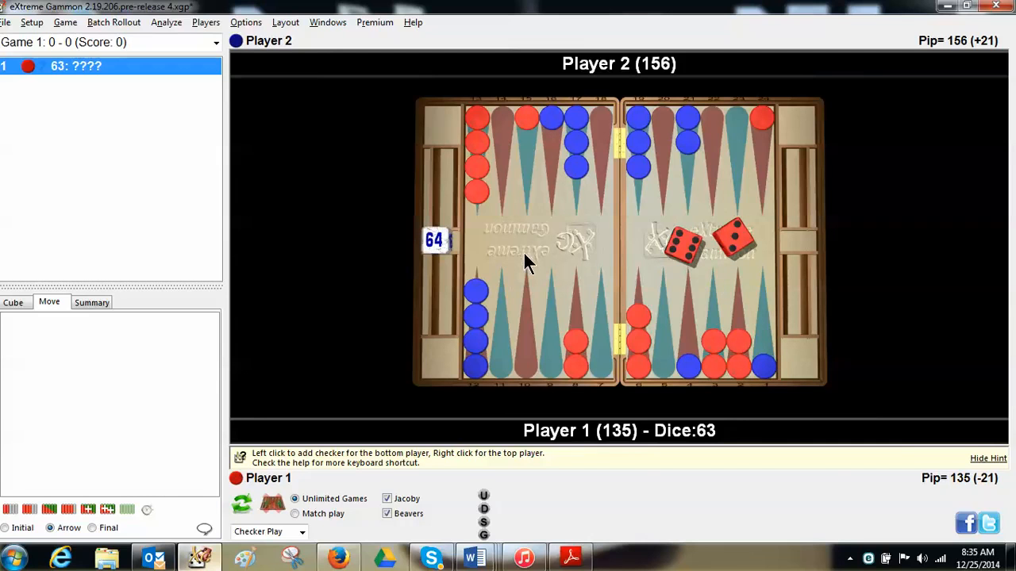
mouse_move(643, 155)
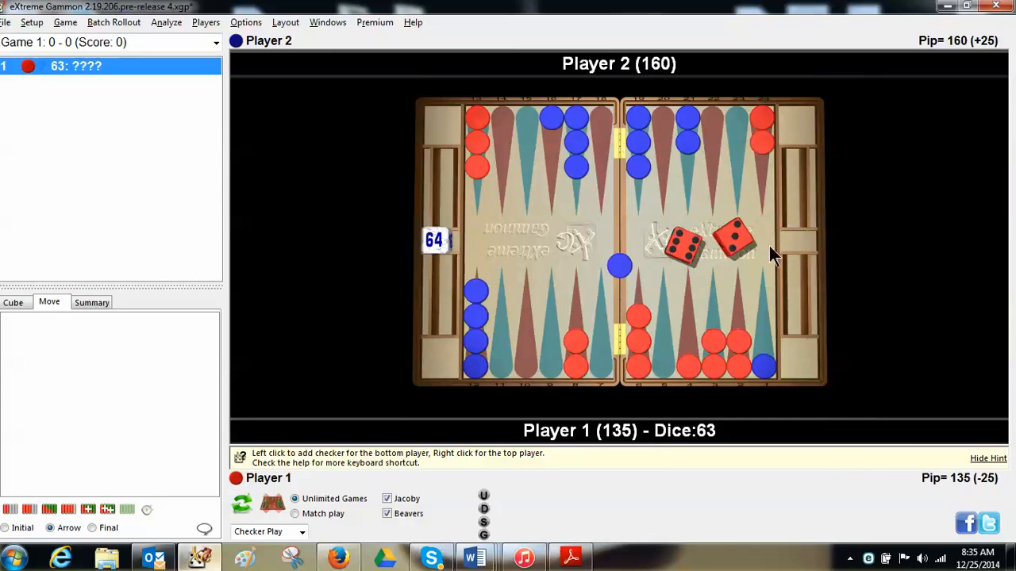
mouse_move(775, 238)
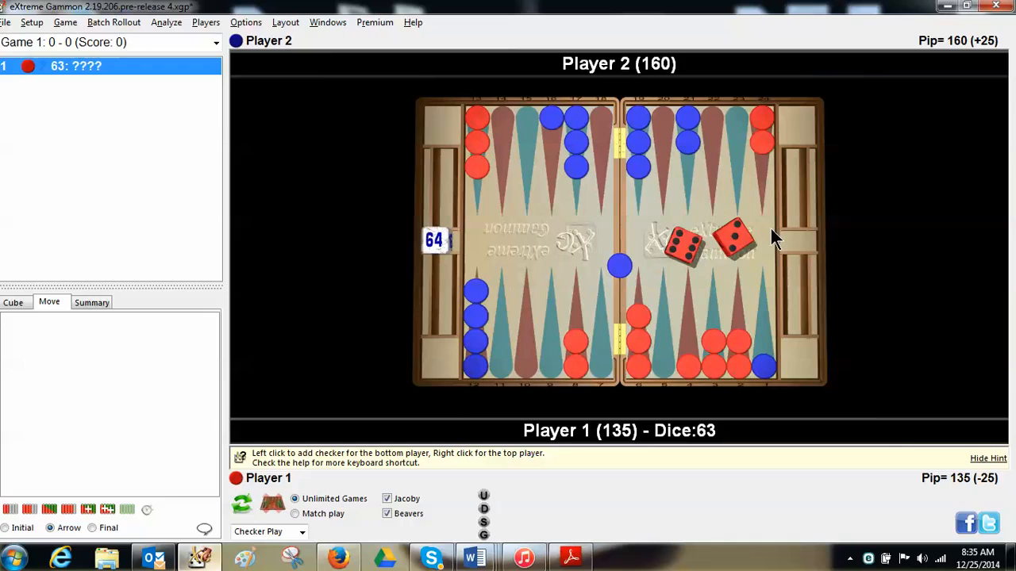
mouse_move(710, 359)
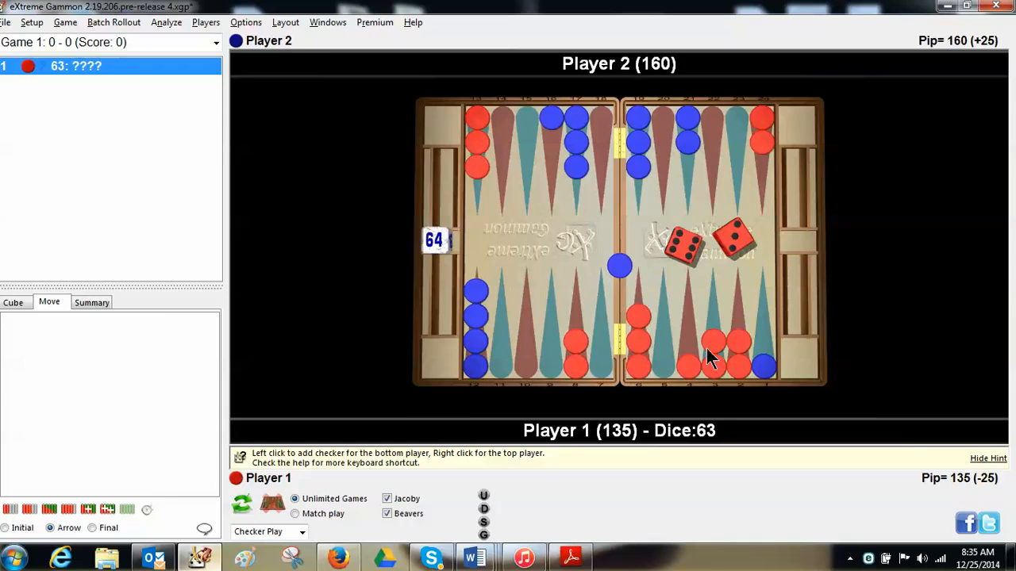
mouse_move(738, 343)
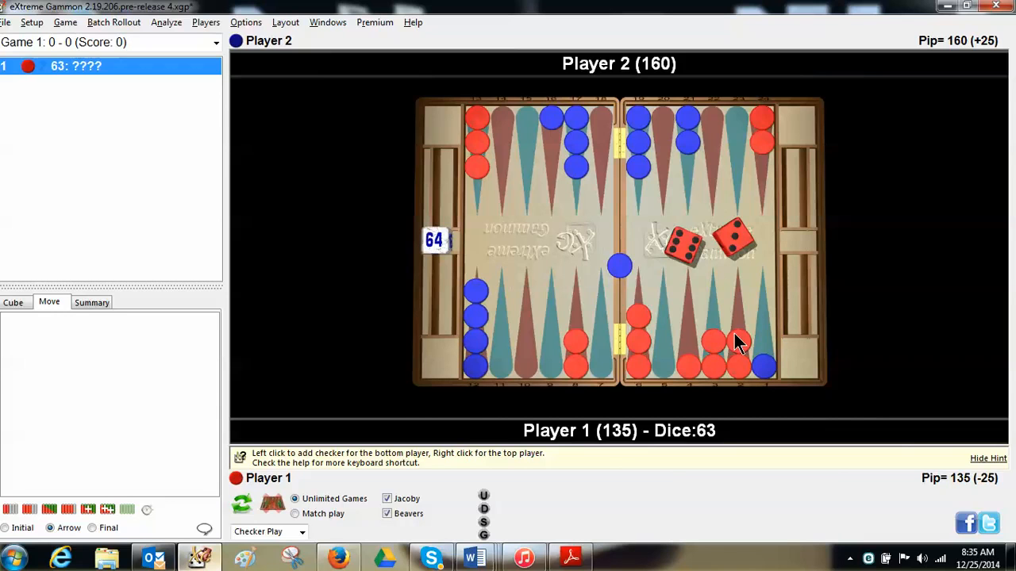
mouse_move(699, 346)
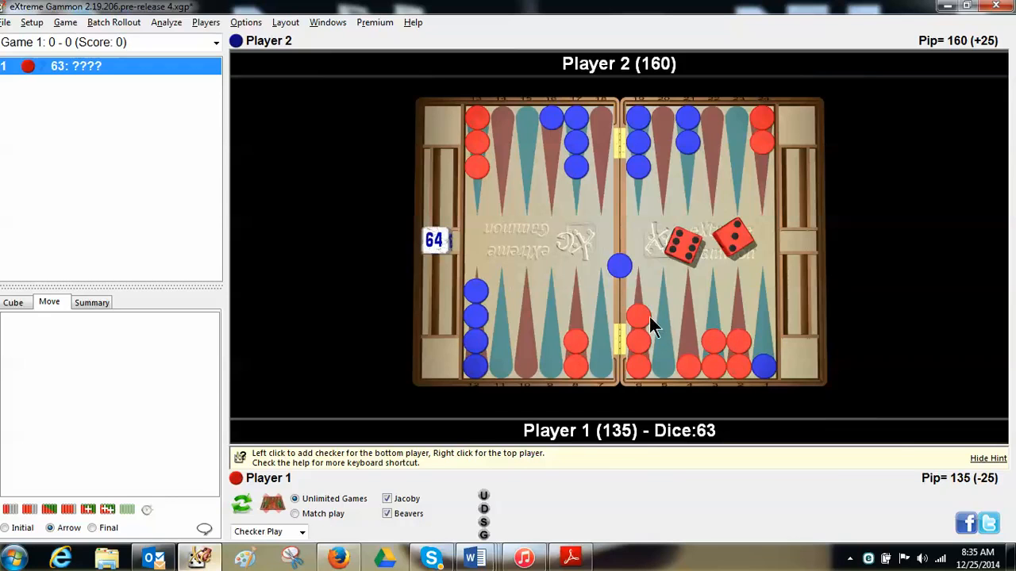
mouse_move(649, 324)
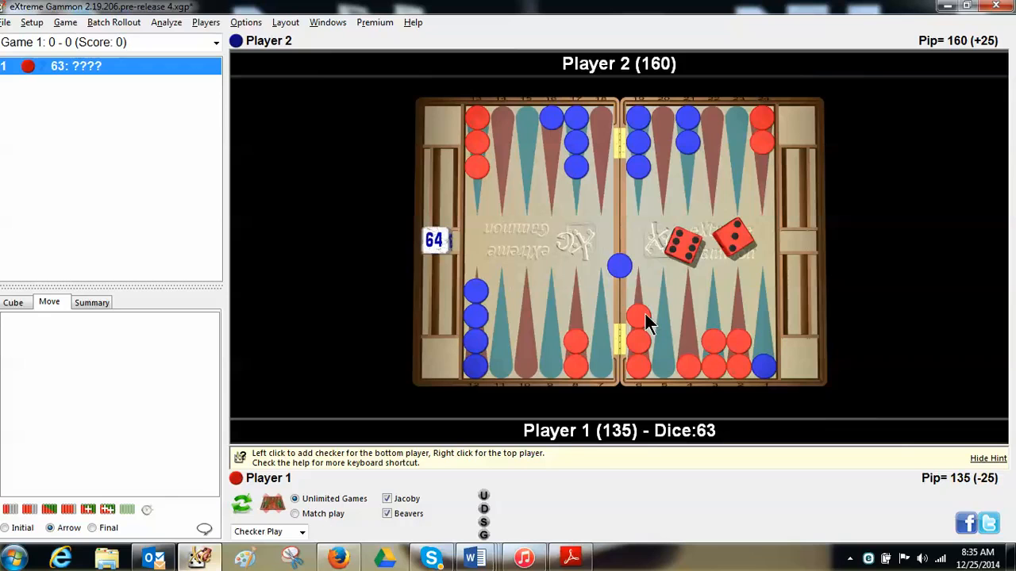
mouse_move(620, 332)
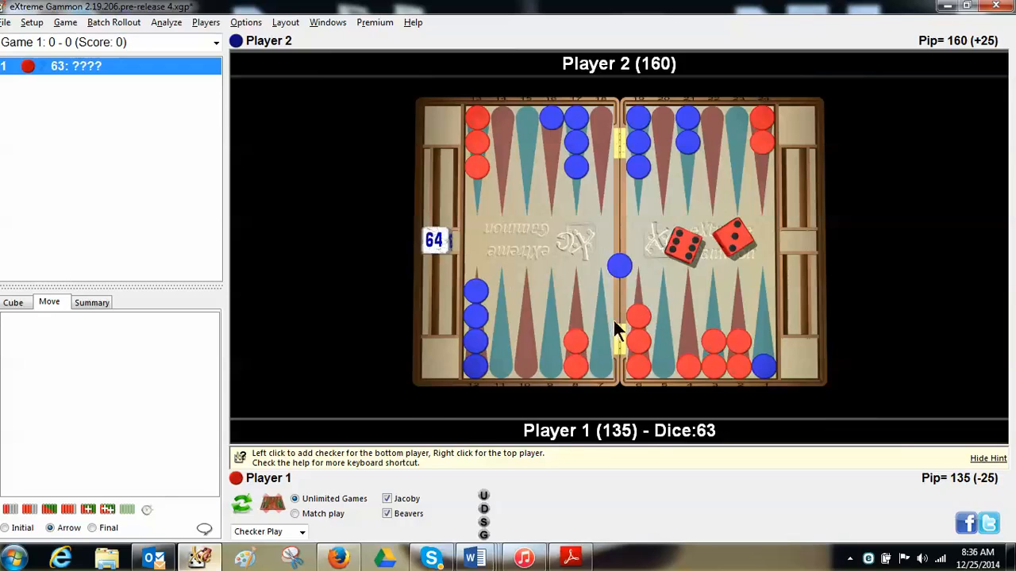
mouse_move(685, 352)
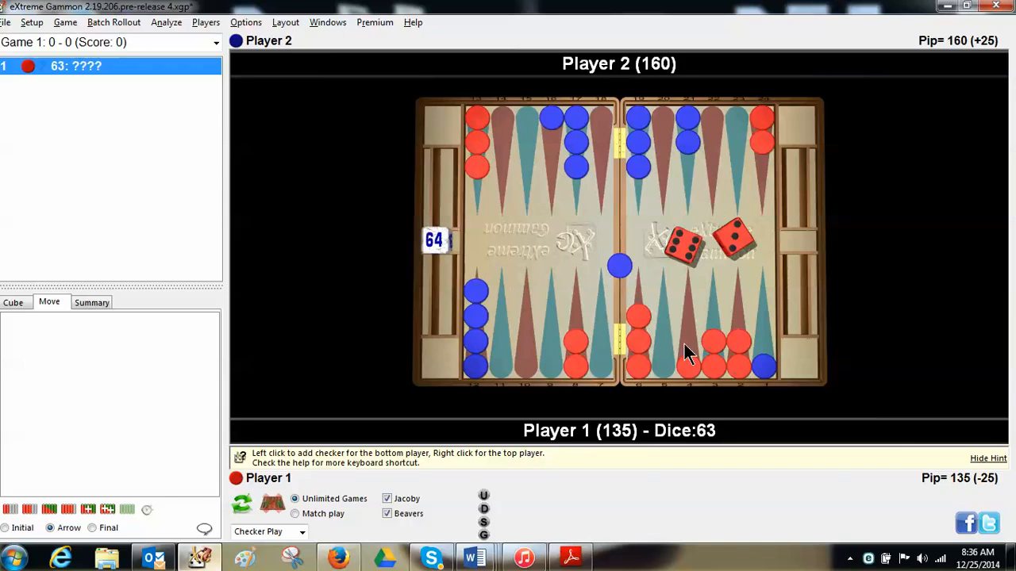
mouse_move(691, 371)
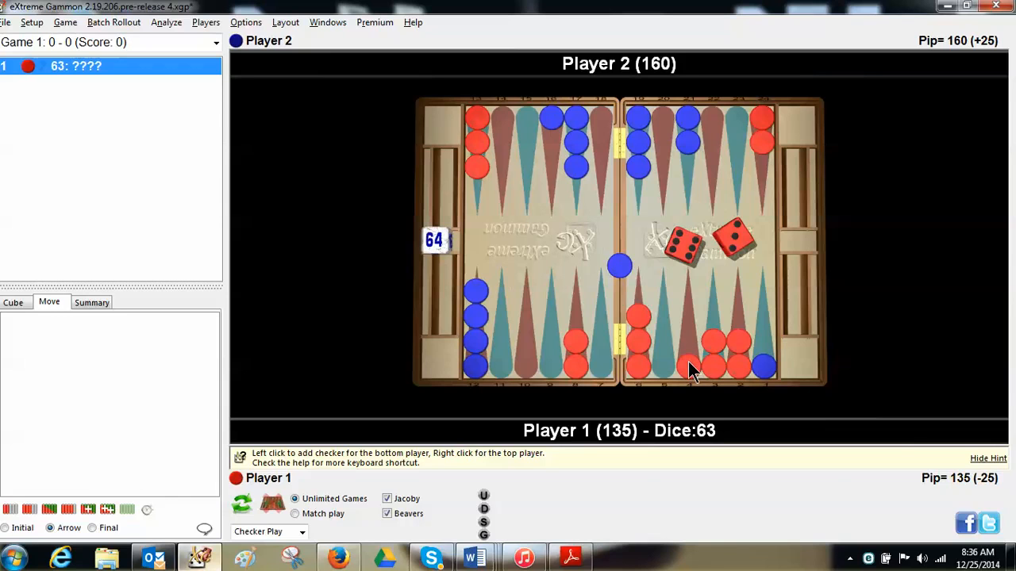
mouse_move(670, 365)
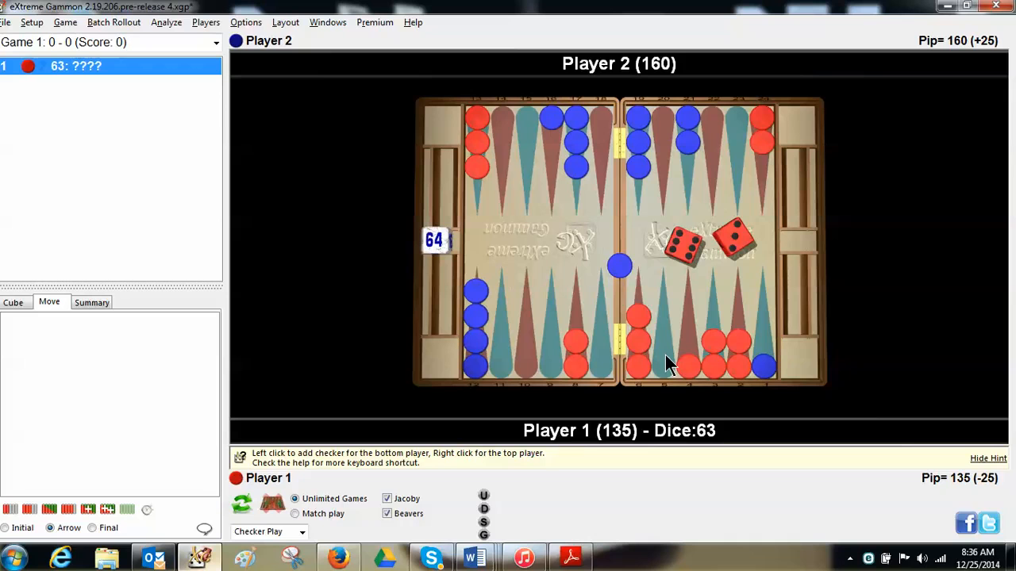
mouse_move(758, 341)
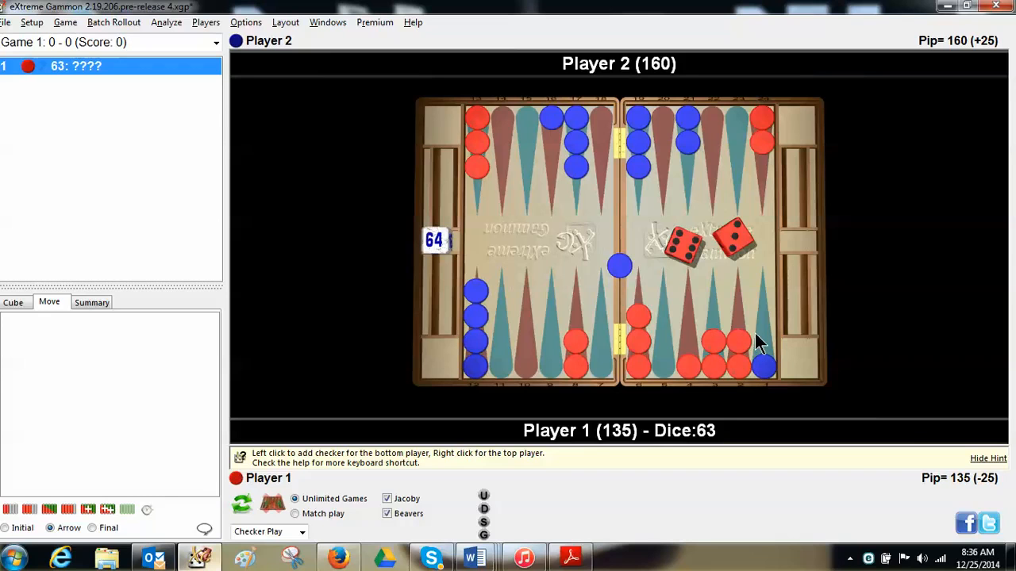
mouse_move(765, 346)
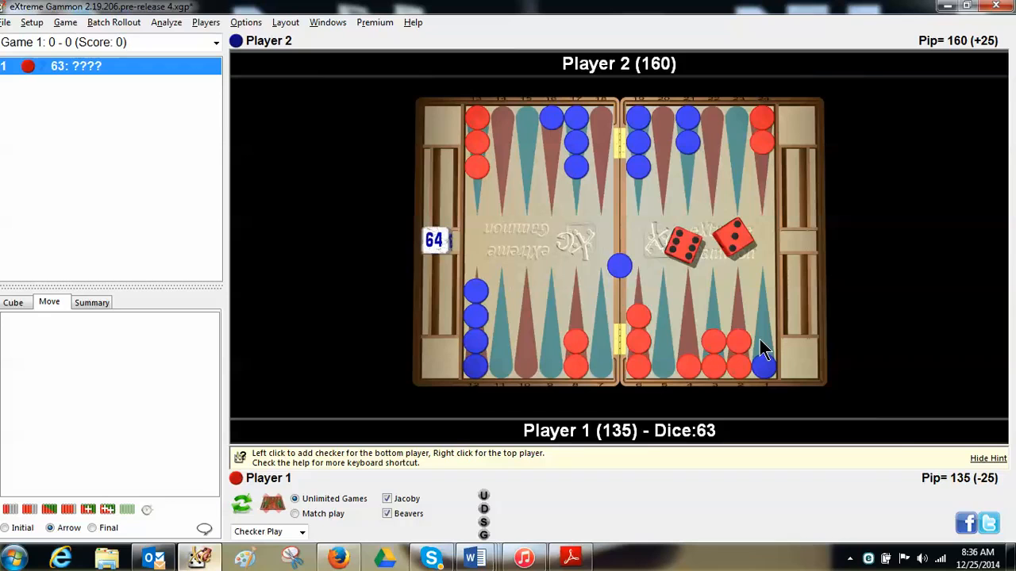
mouse_move(667, 357)
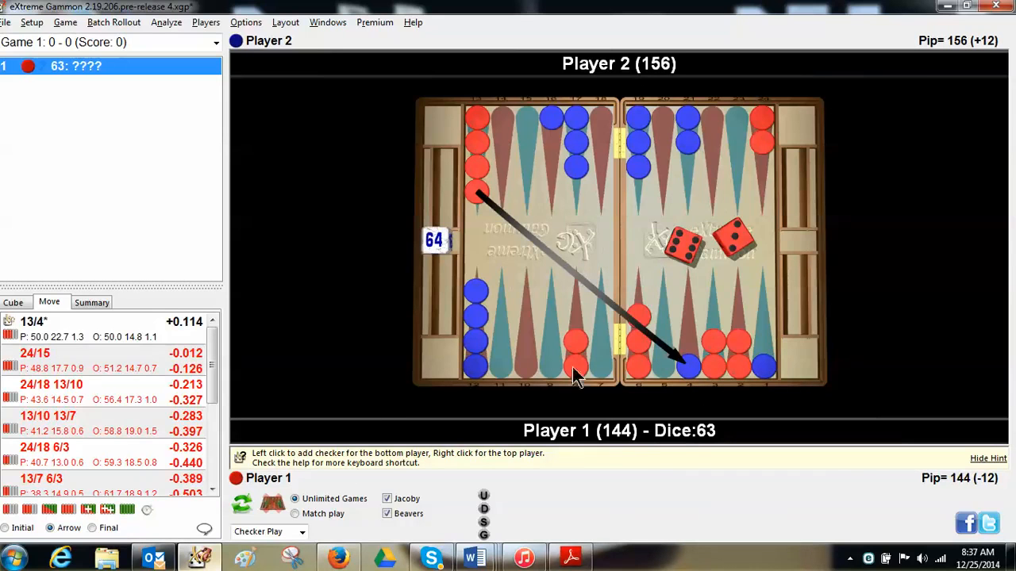
mouse_move(114, 336)
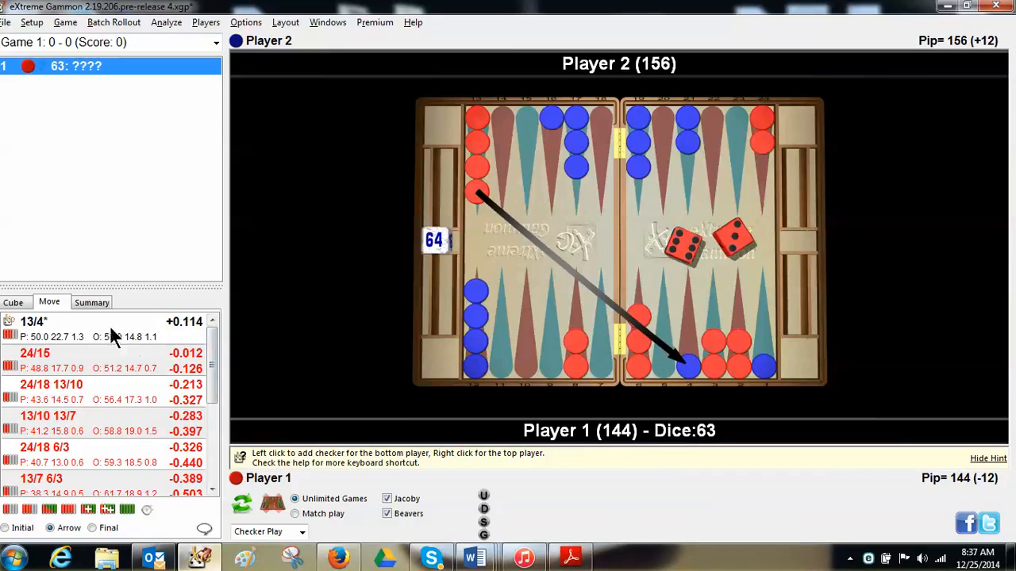
mouse_move(24, 336)
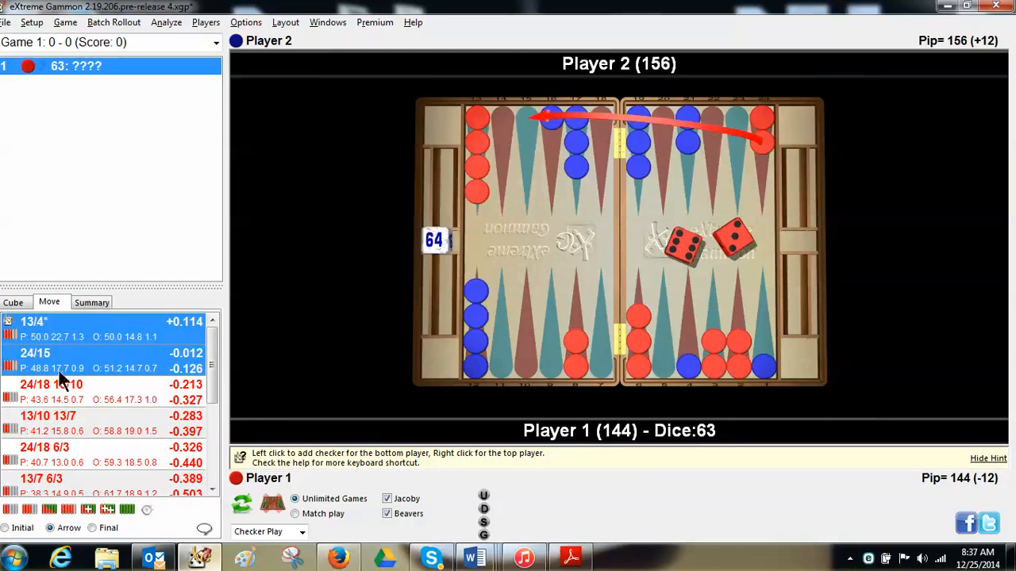
Compare the Dice Distribution of the hitting 13/4* and running 24/15 plays side by side.
click(35, 352)
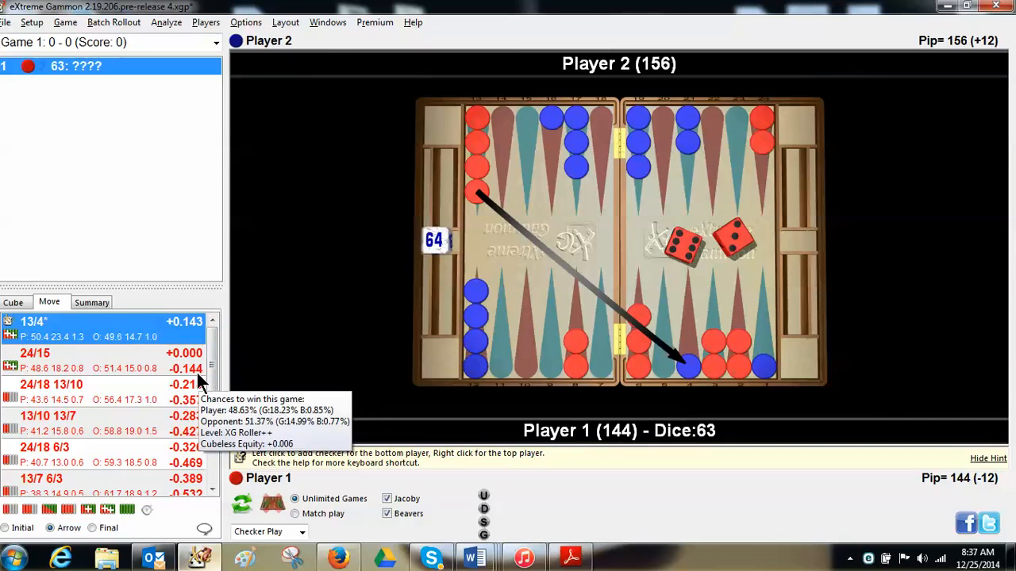
mouse_move(197, 379)
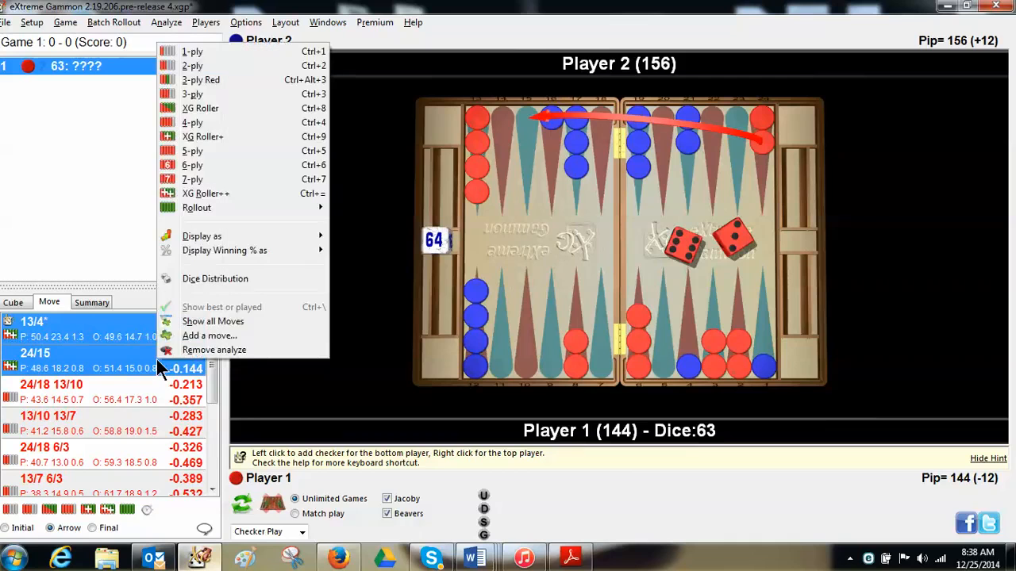
click(216, 280)
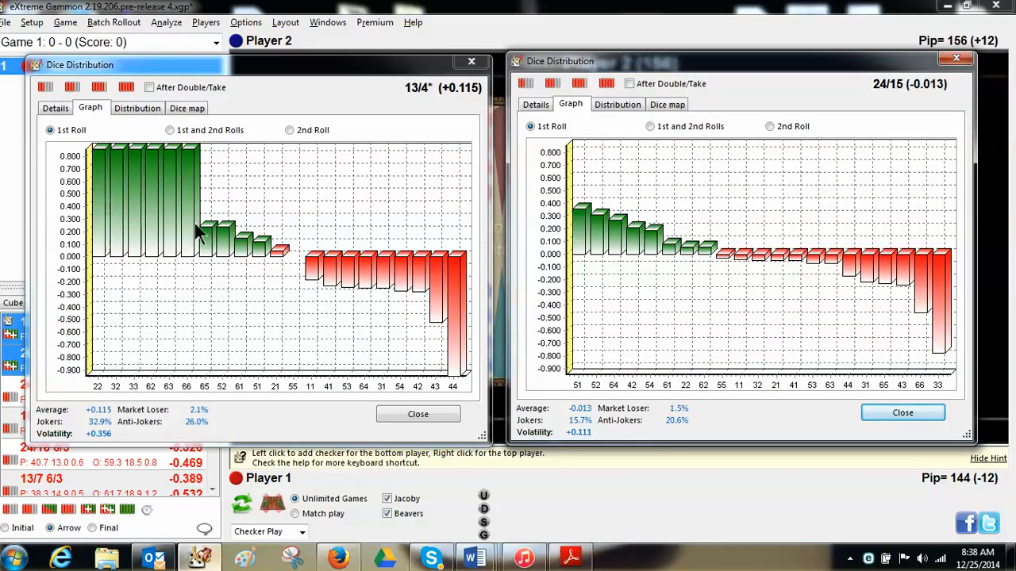
mouse_move(103, 158)
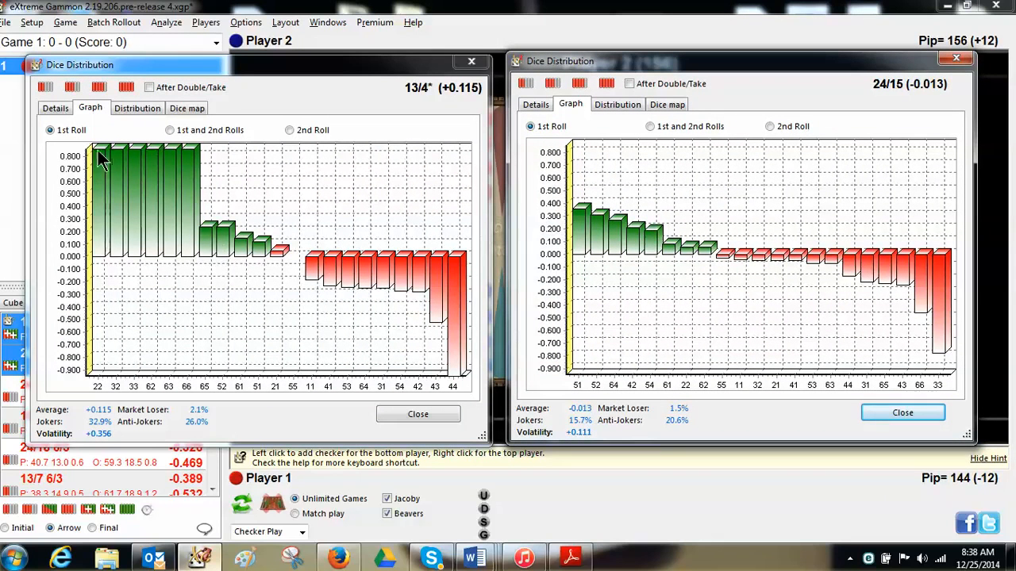
mouse_move(111, 156)
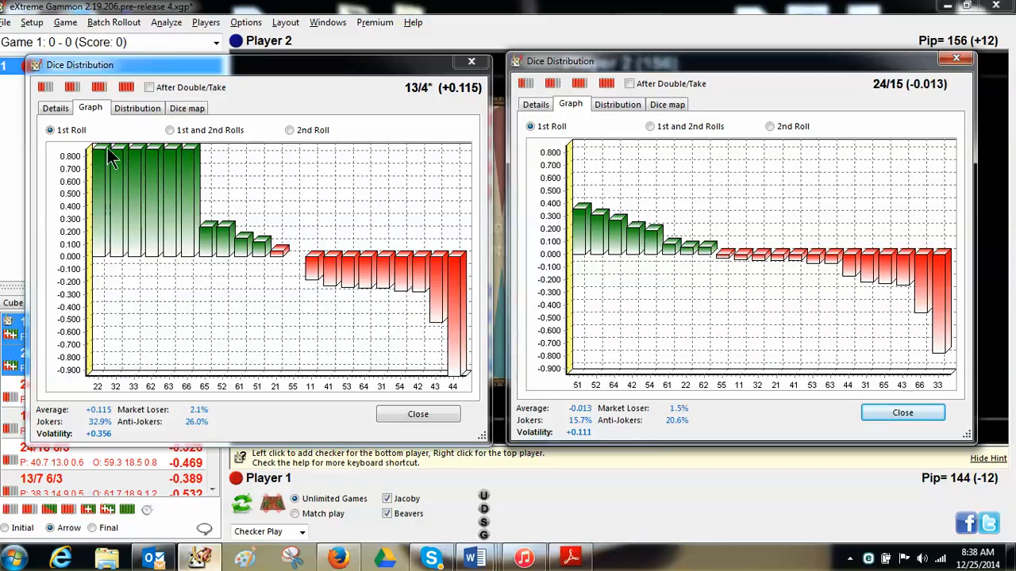
mouse_move(181, 403)
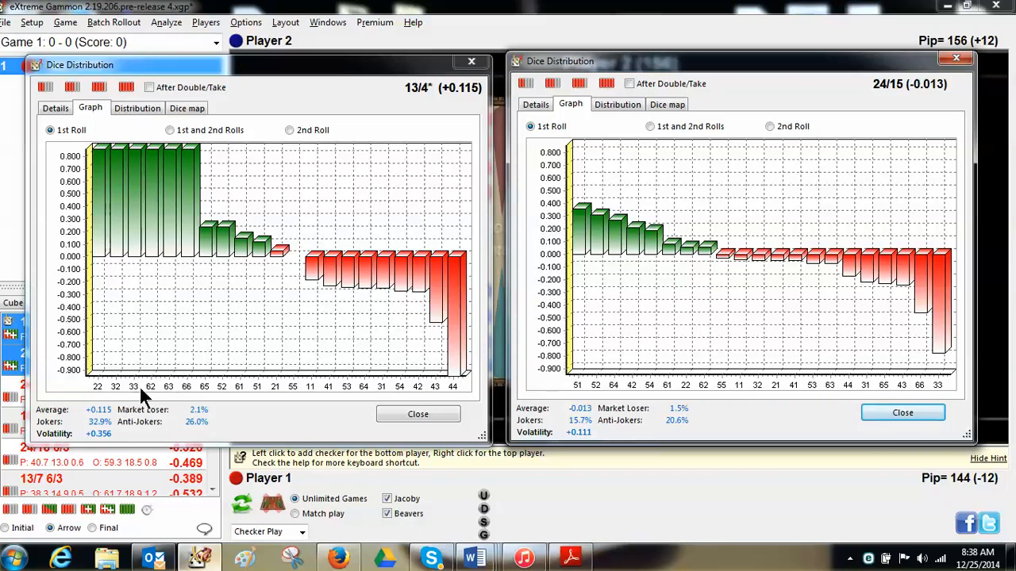
mouse_move(114, 397)
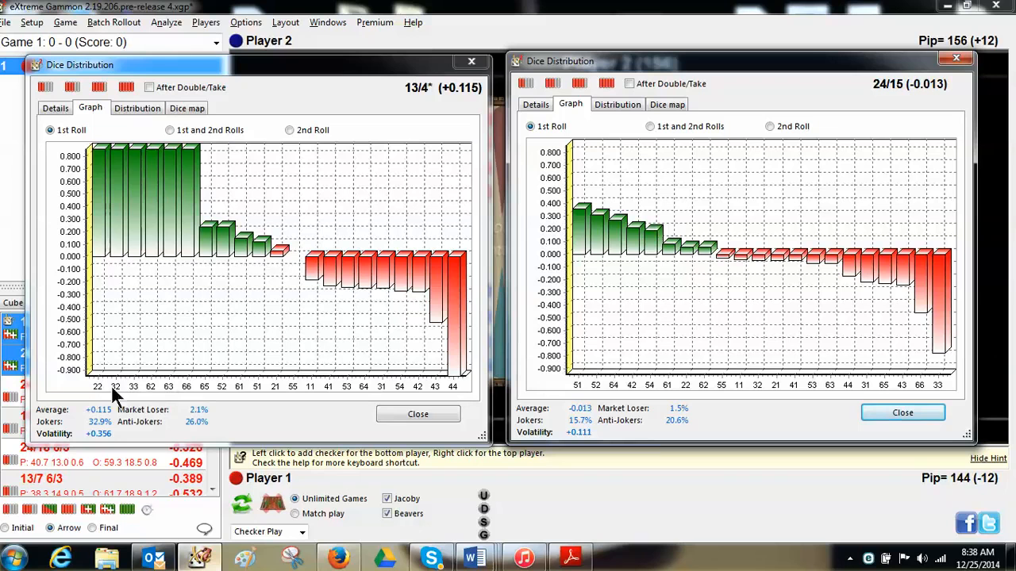
mouse_move(194, 199)
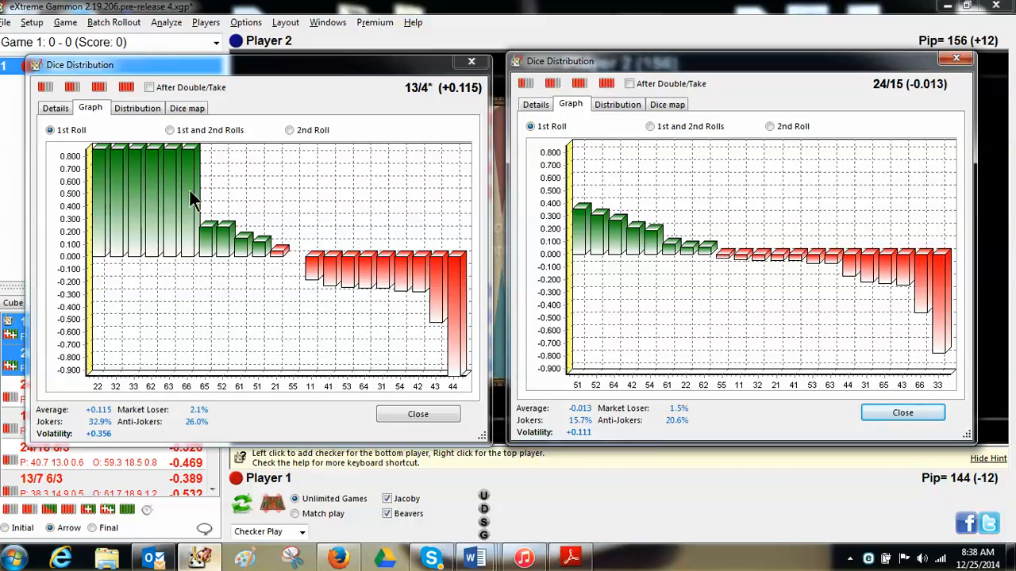
mouse_move(190, 155)
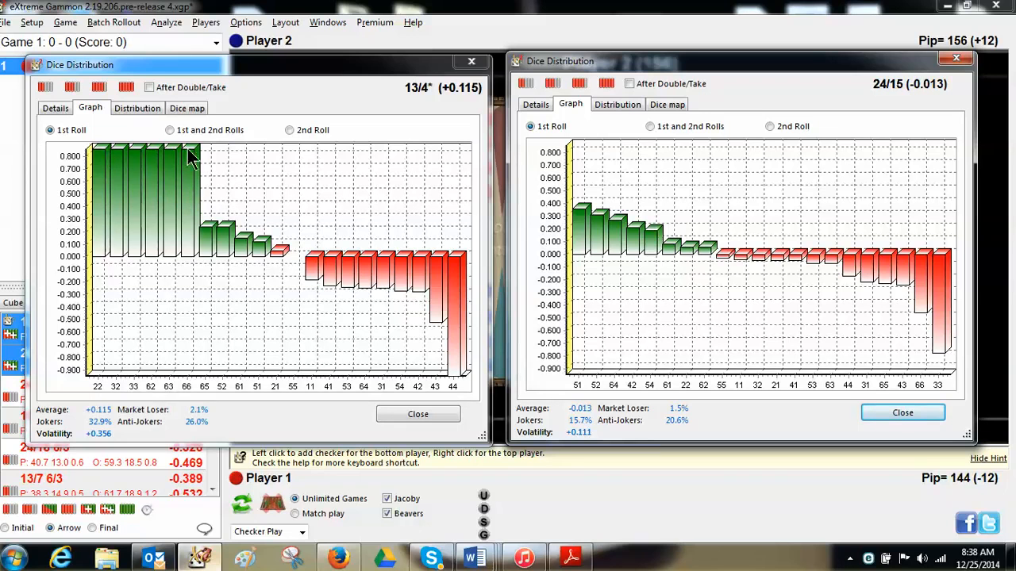
mouse_move(580, 150)
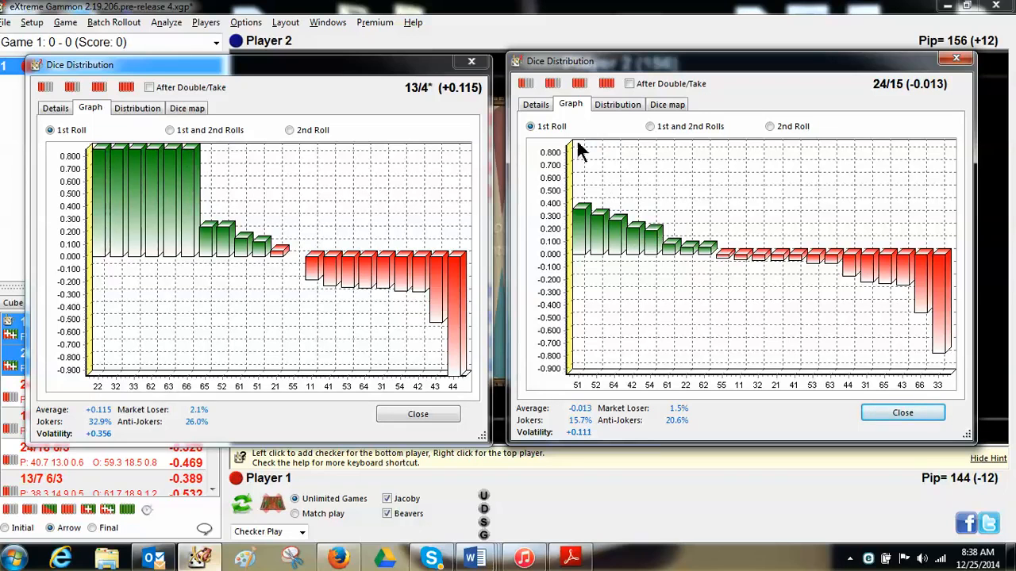
mouse_move(595, 156)
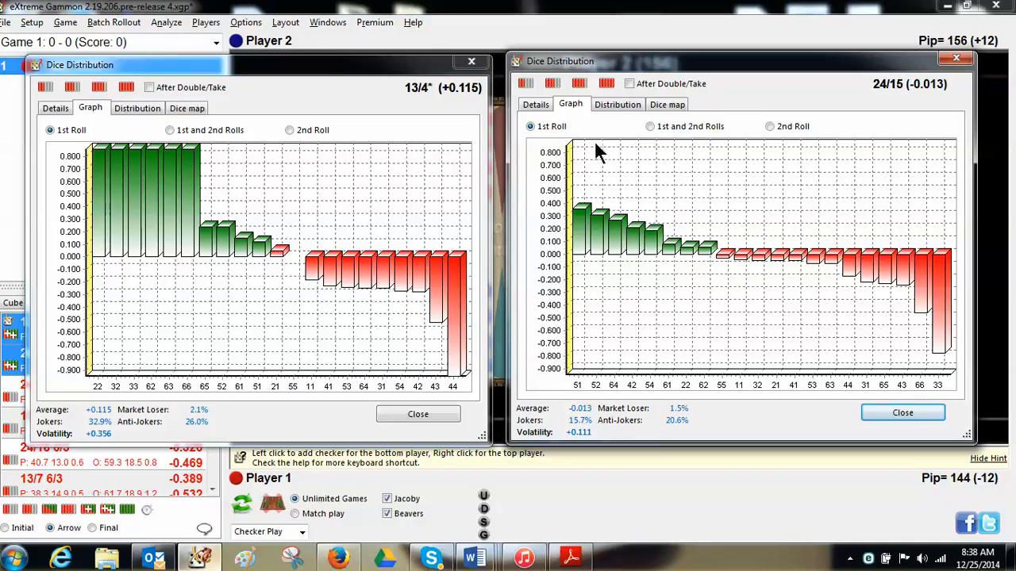
mouse_move(596, 162)
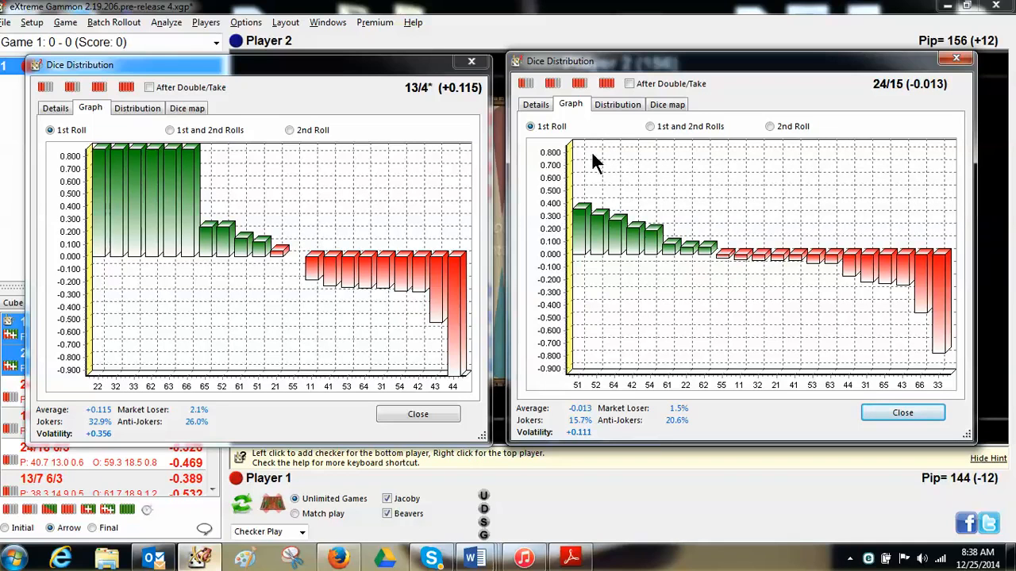
mouse_move(590, 220)
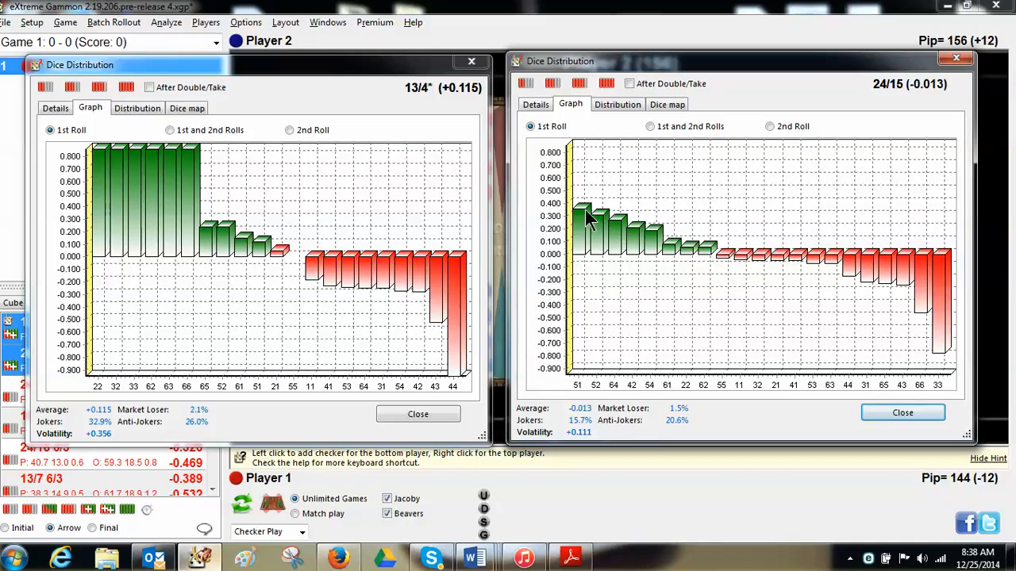
mouse_move(184, 197)
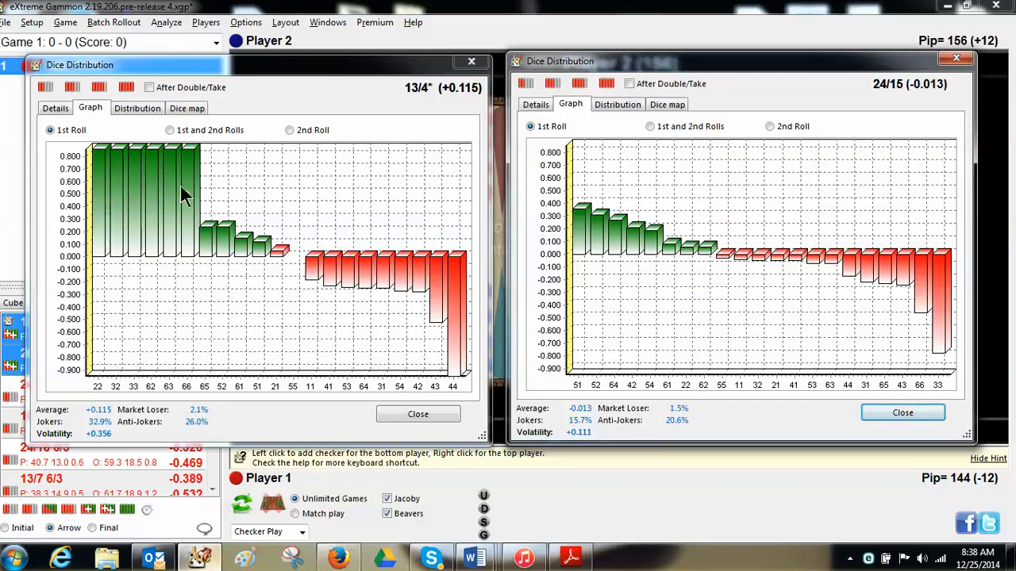
mouse_move(140, 155)
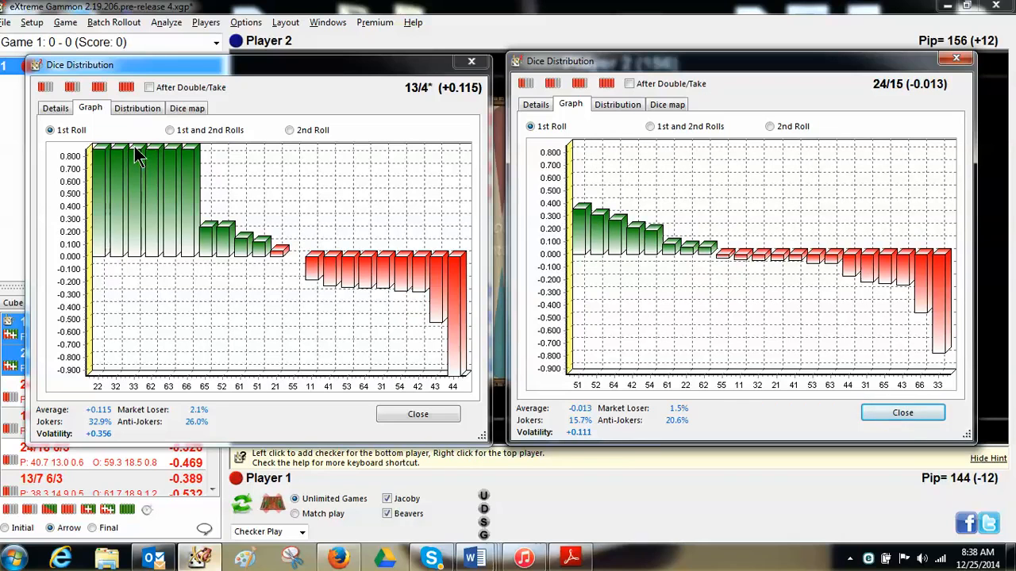
mouse_move(119, 157)
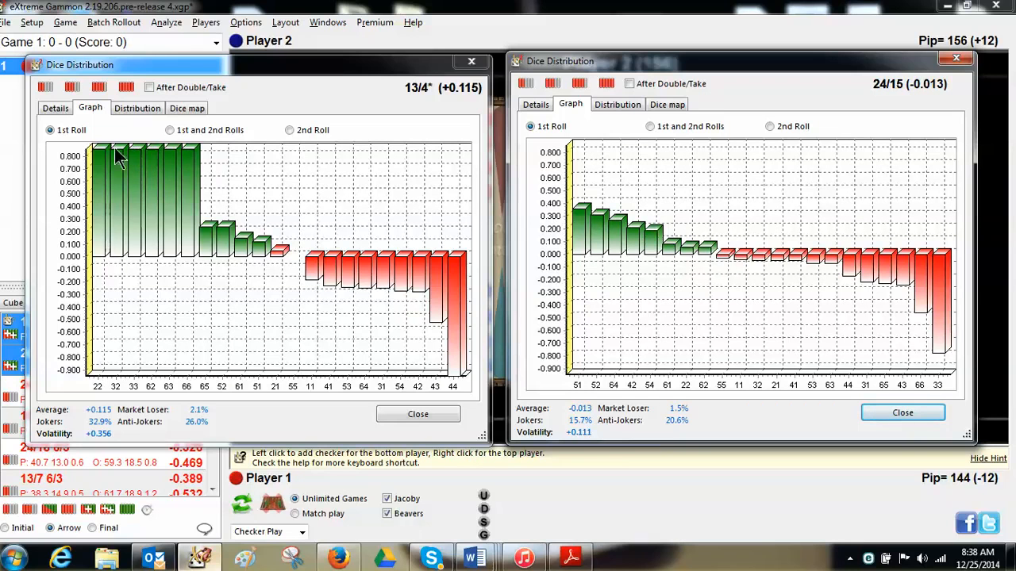
mouse_move(107, 159)
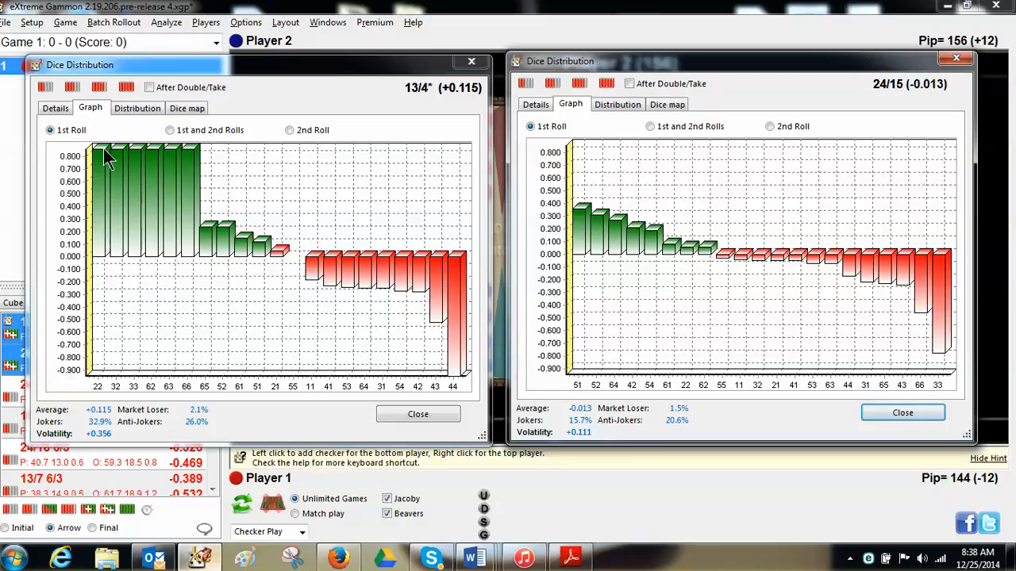
mouse_move(446, 368)
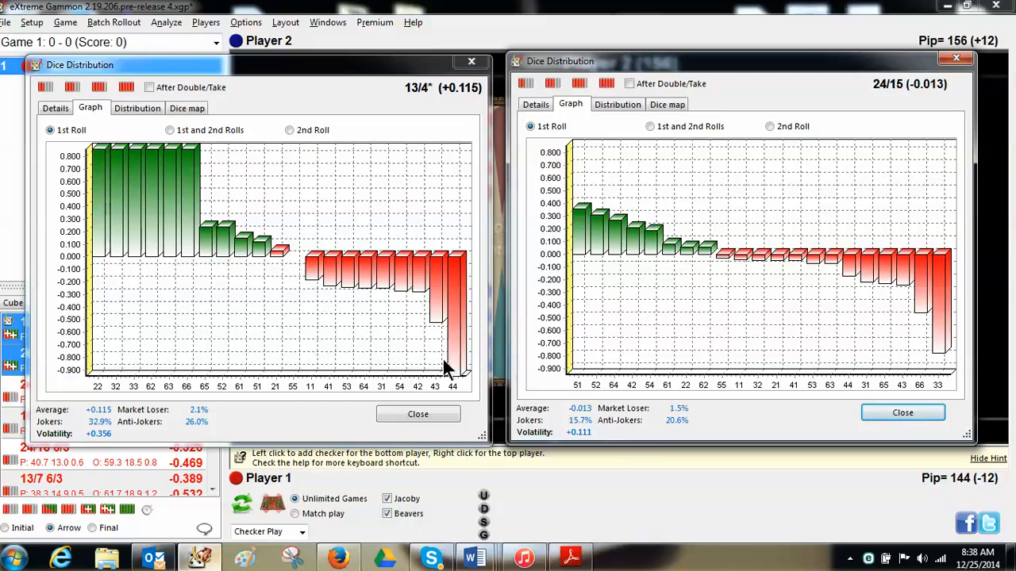
mouse_move(459, 379)
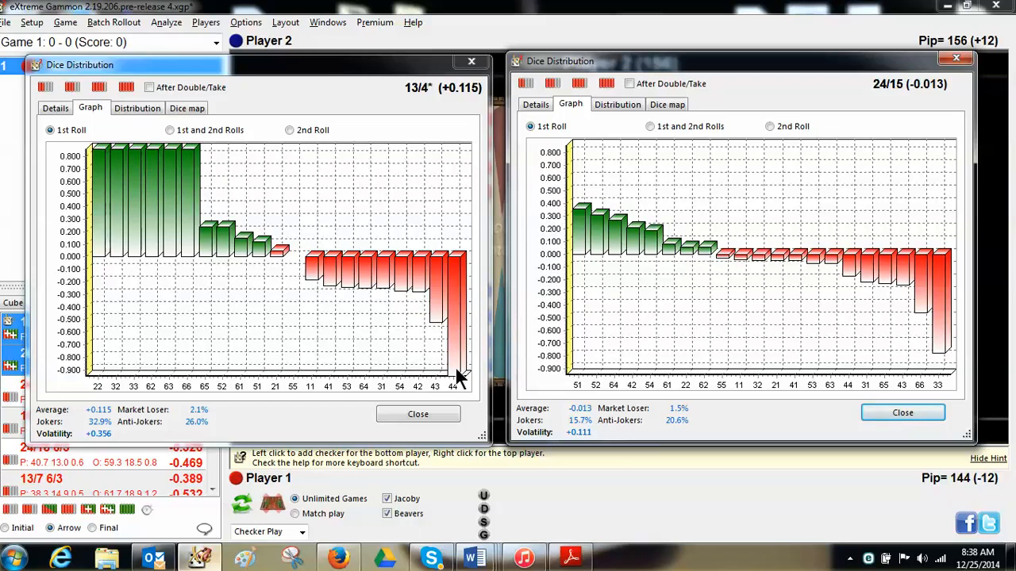
mouse_move(955, 359)
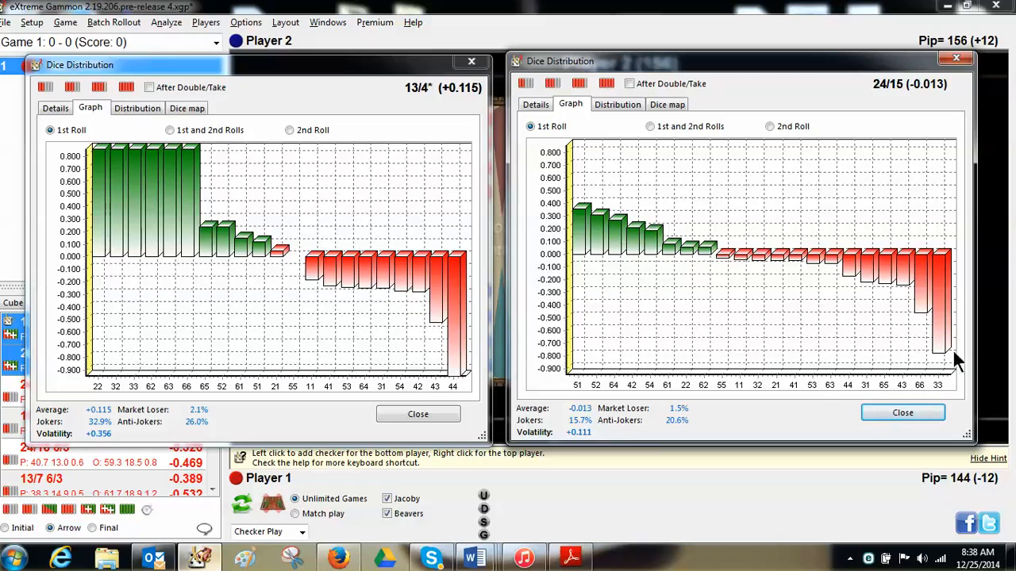
mouse_move(944, 352)
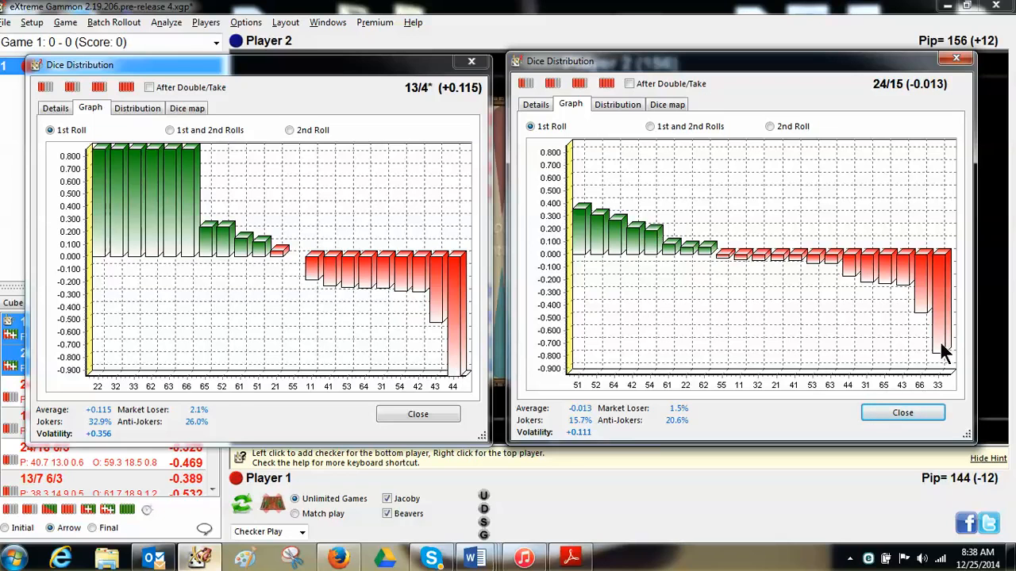
mouse_move(463, 375)
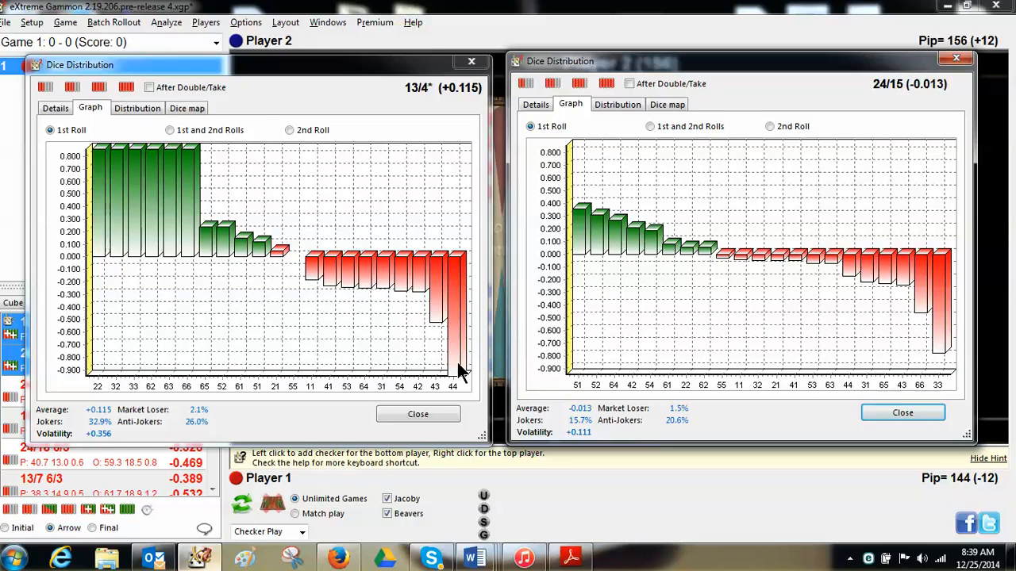
mouse_move(457, 310)
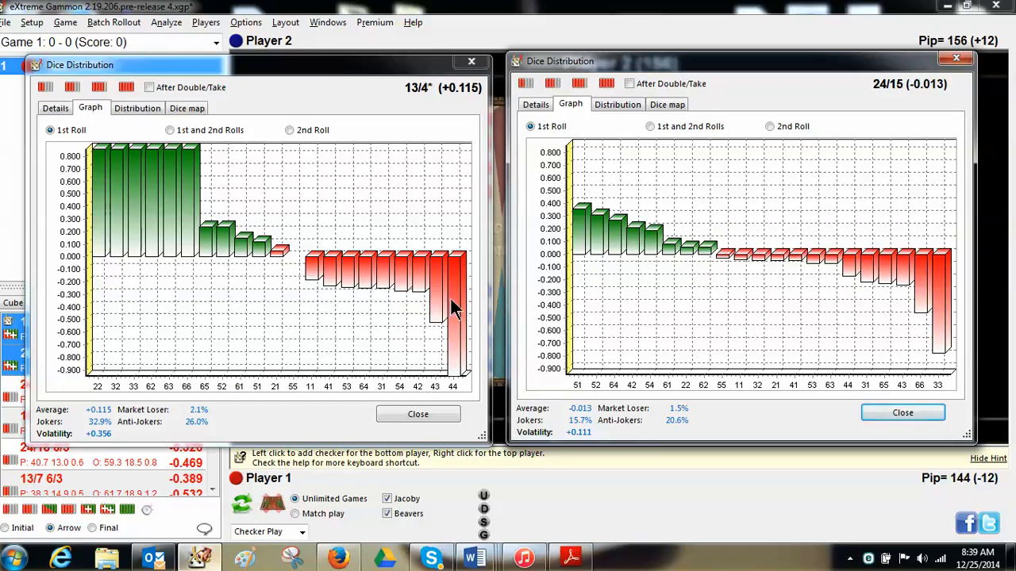
mouse_move(159, 162)
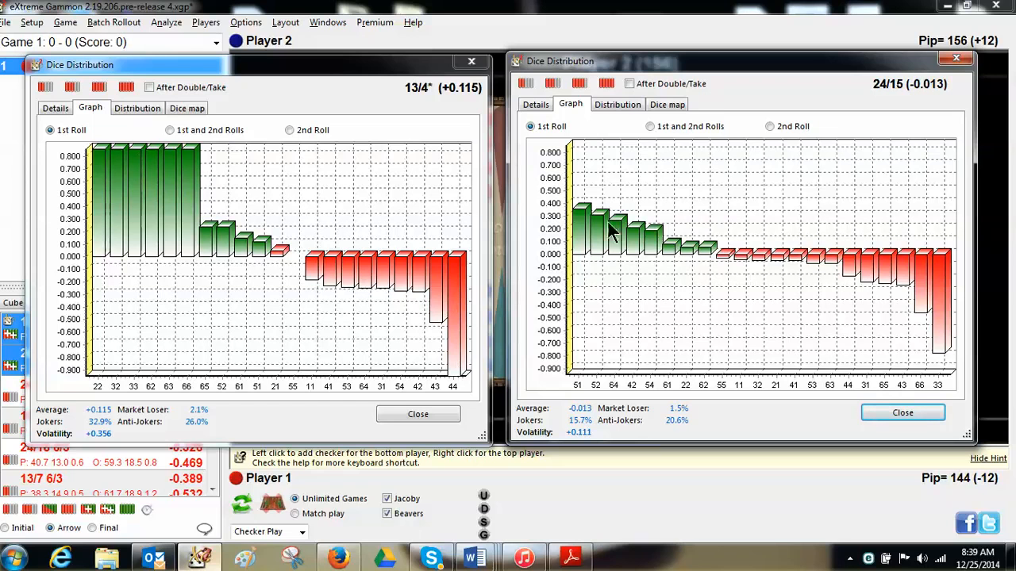
mouse_move(706, 257)
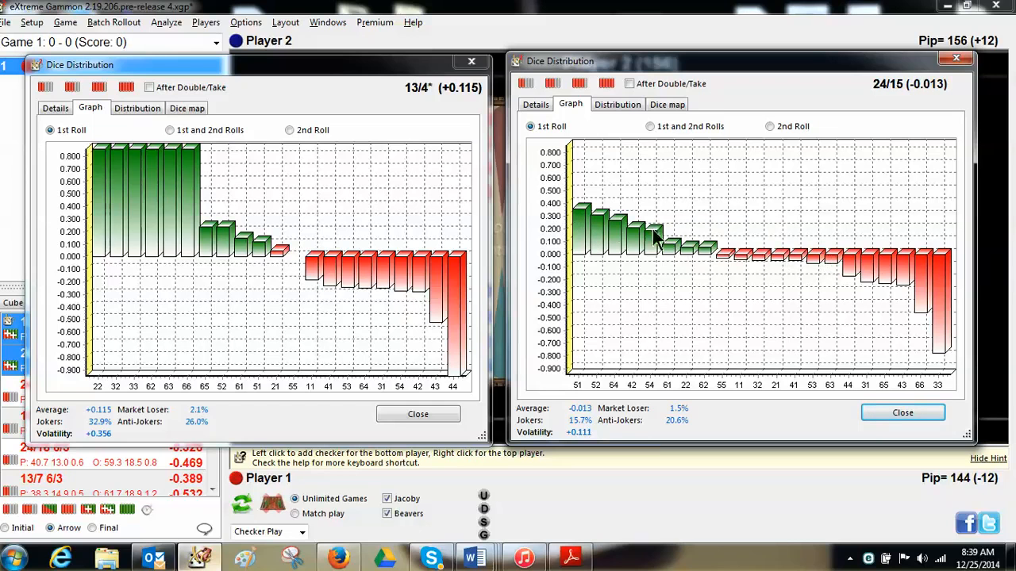
mouse_move(722, 254)
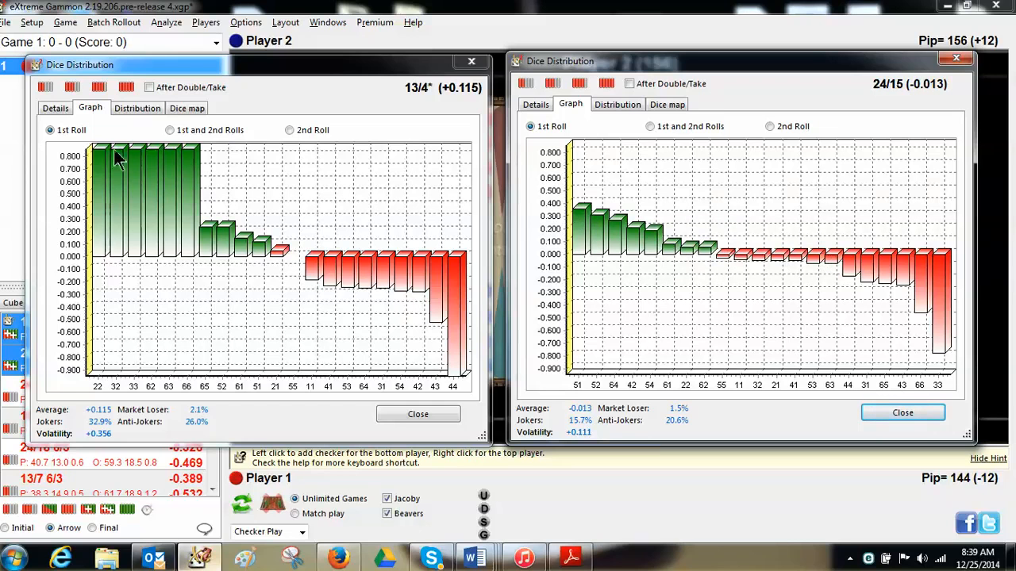
mouse_move(181, 160)
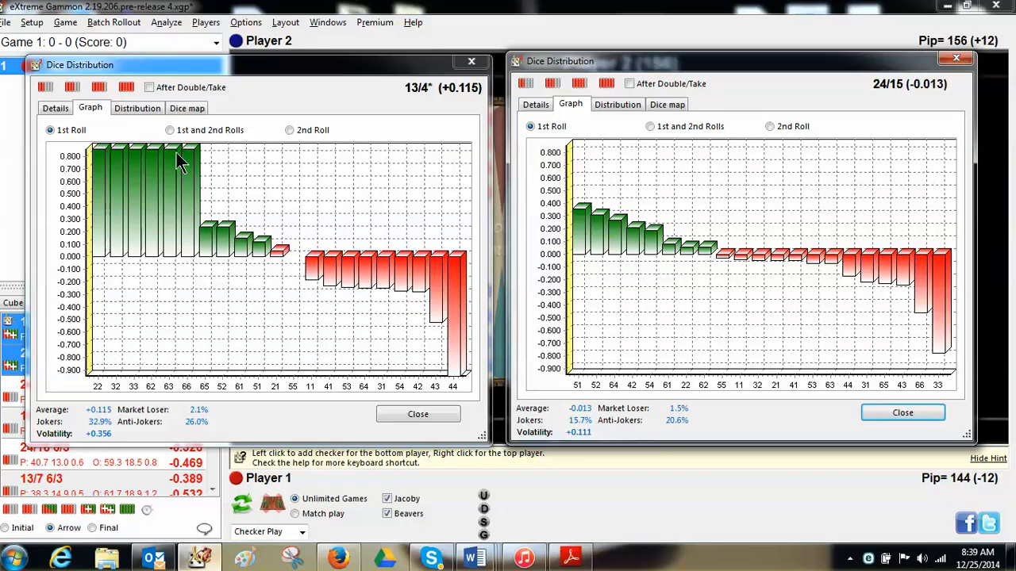
mouse_move(223, 235)
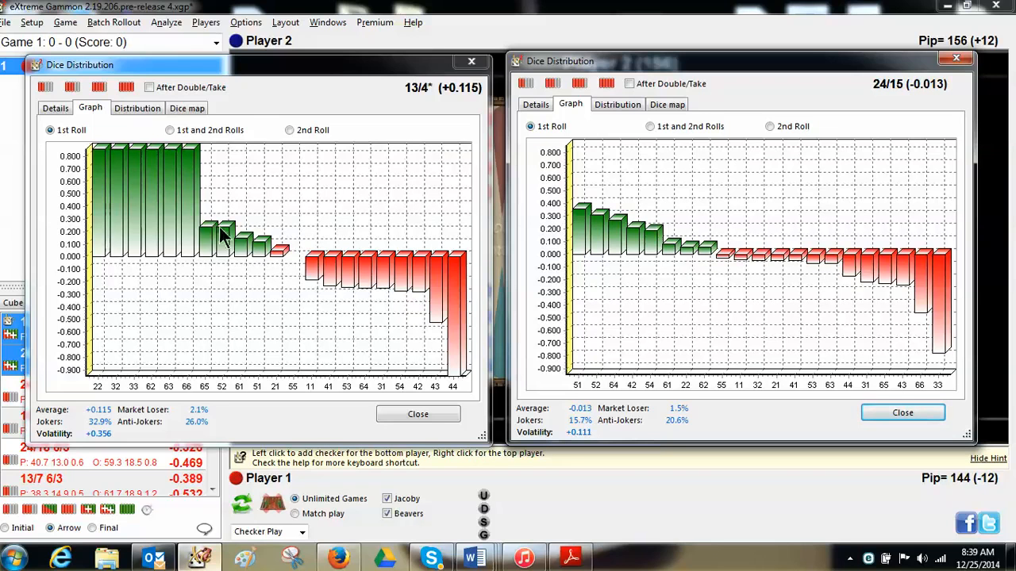
mouse_move(247, 235)
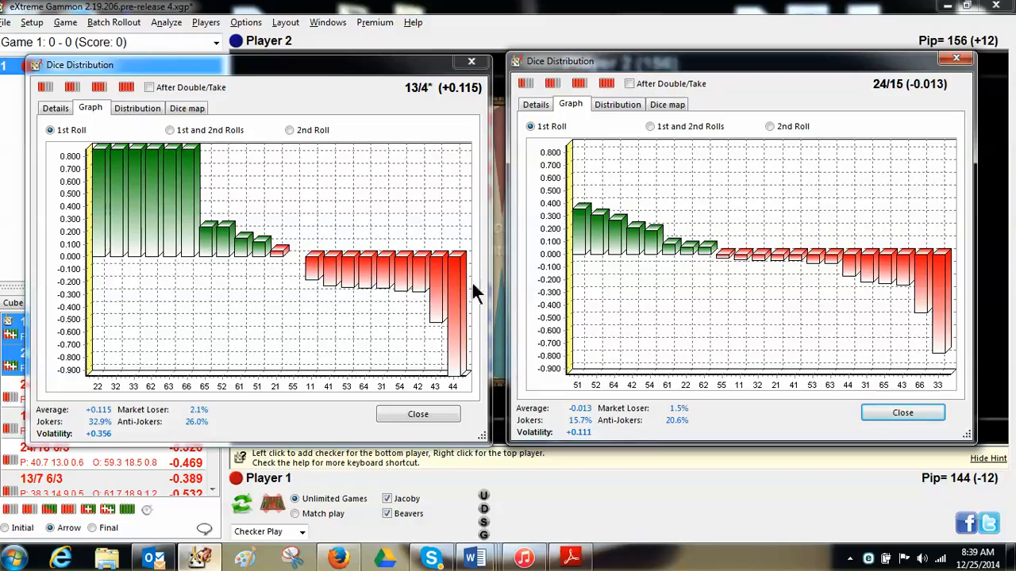
mouse_move(674, 238)
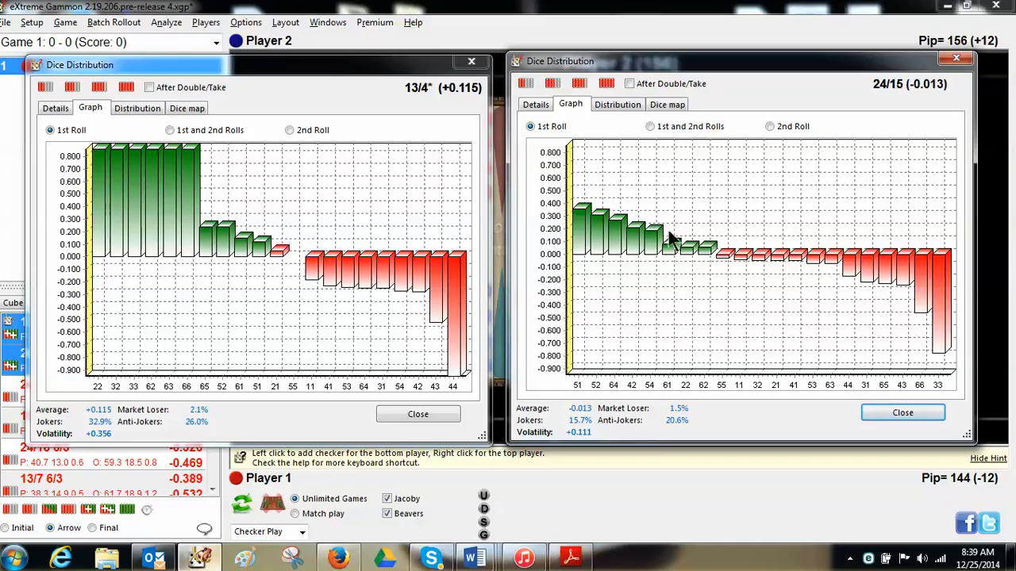
mouse_move(568, 230)
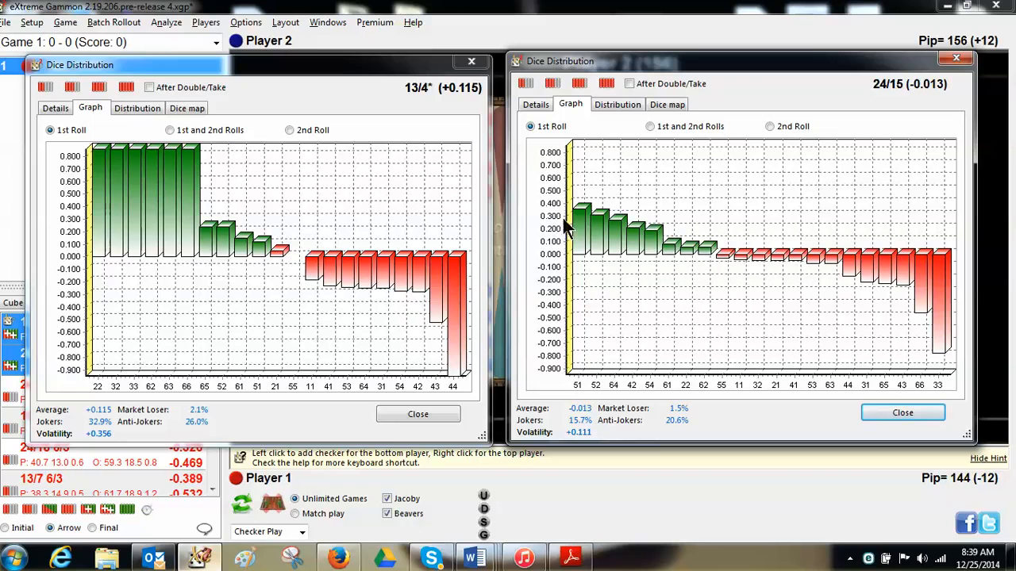
mouse_move(743, 262)
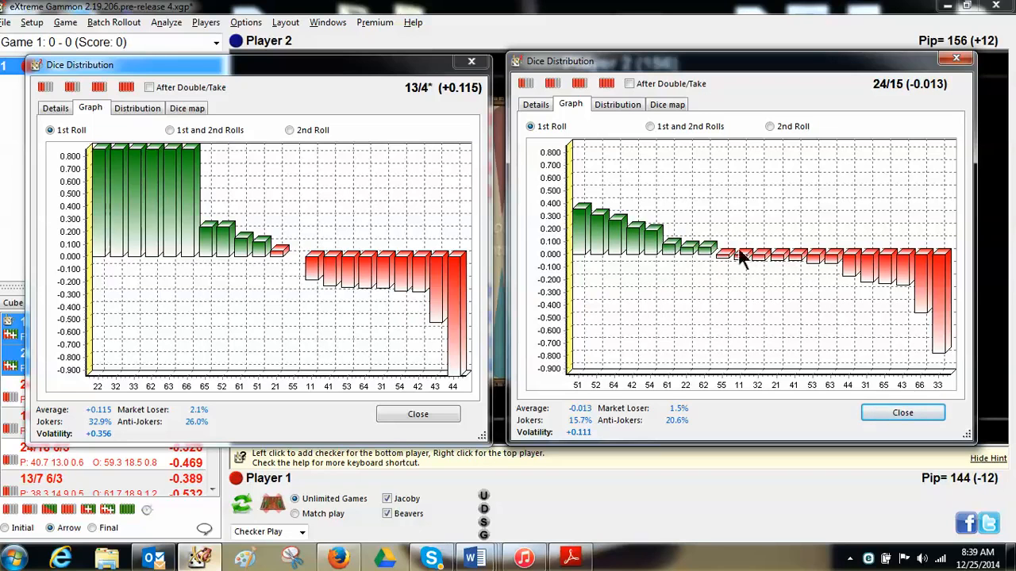
mouse_move(238, 241)
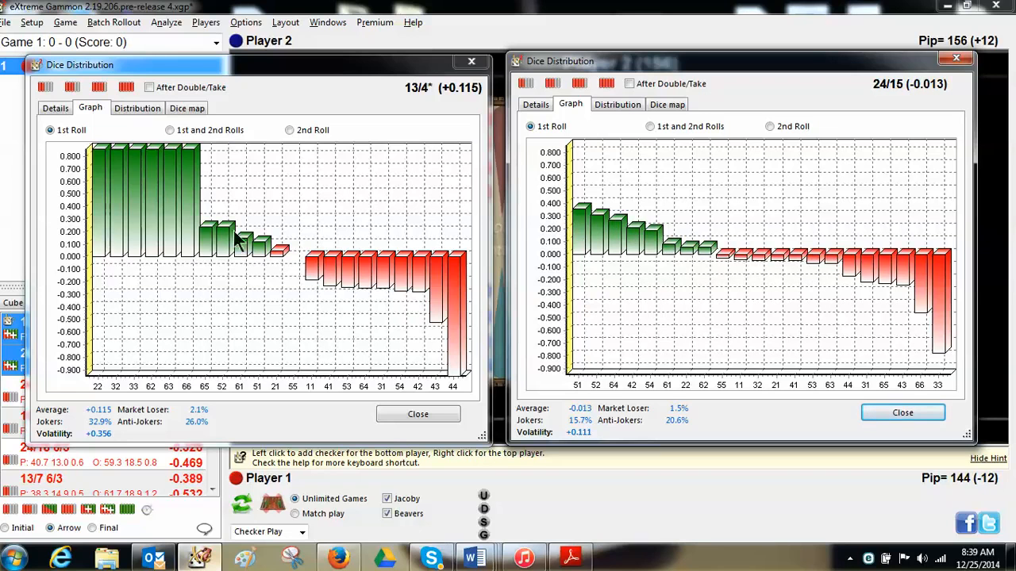
mouse_move(119, 155)
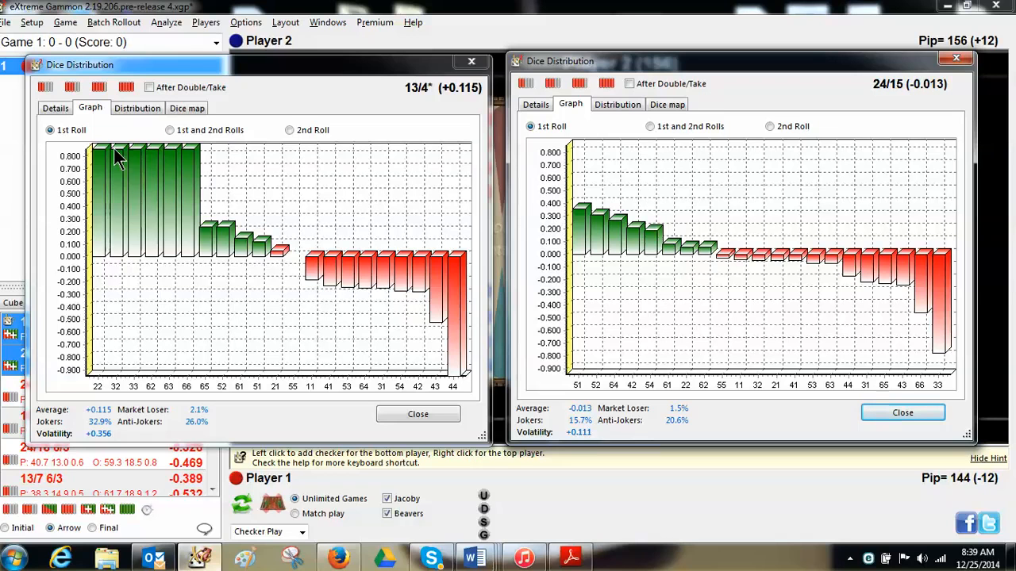
mouse_move(219, 230)
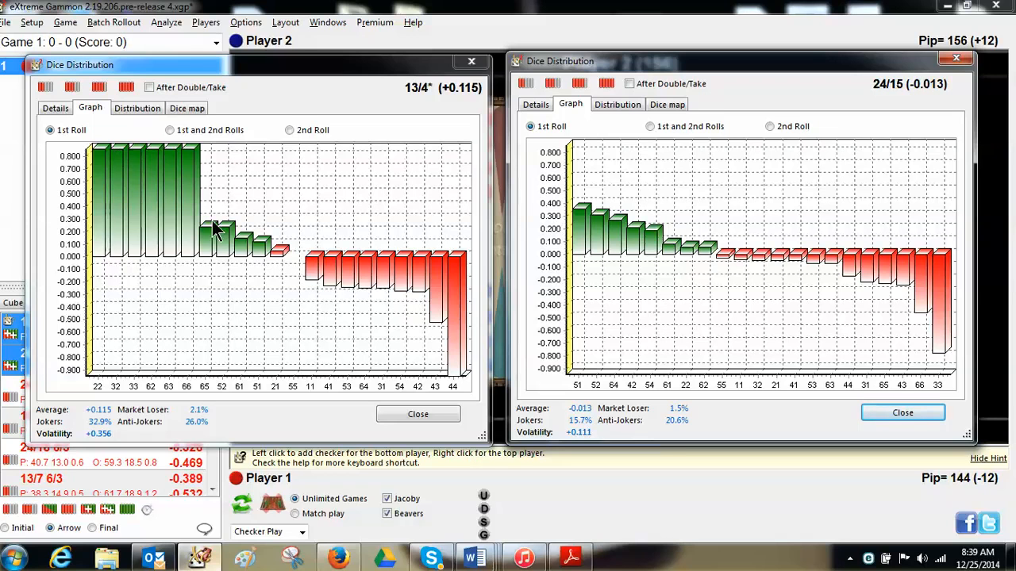
mouse_move(225, 238)
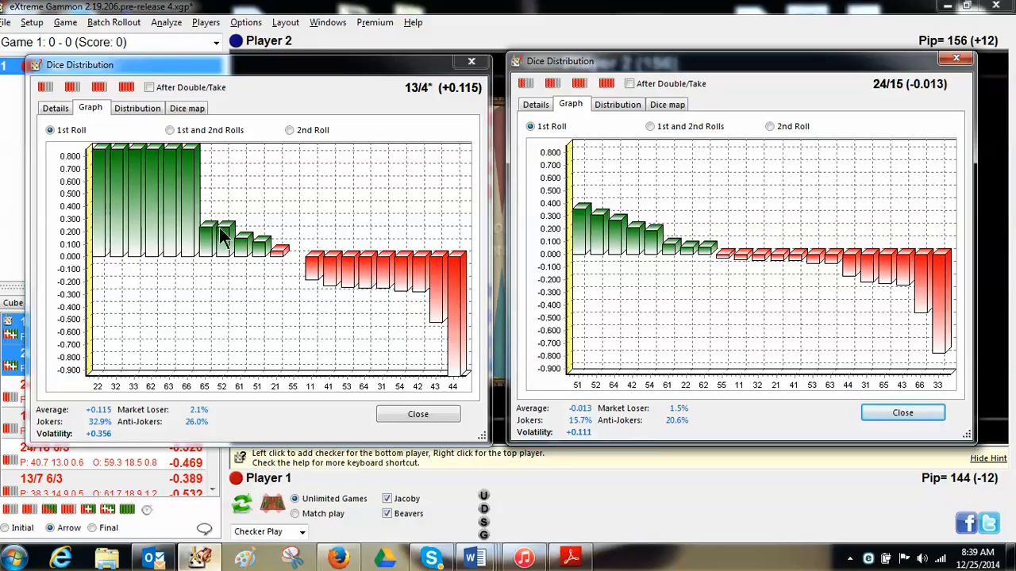
mouse_move(270, 254)
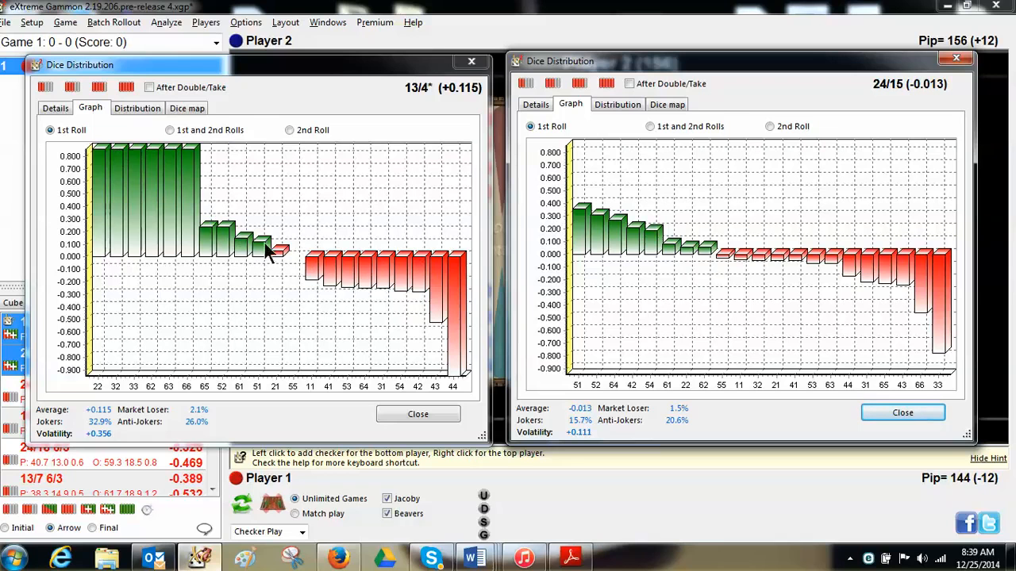
mouse_move(326, 262)
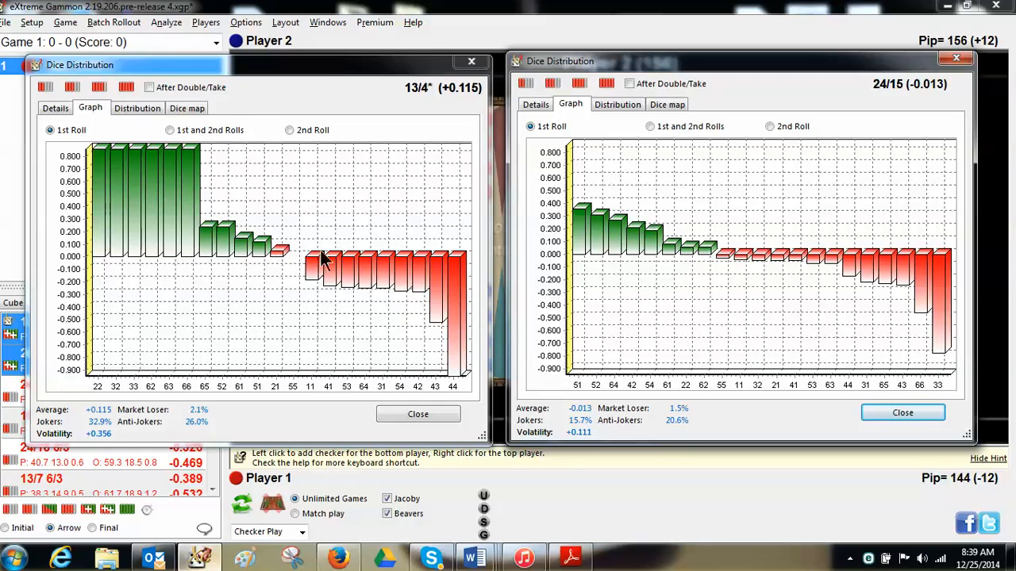
mouse_move(675, 251)
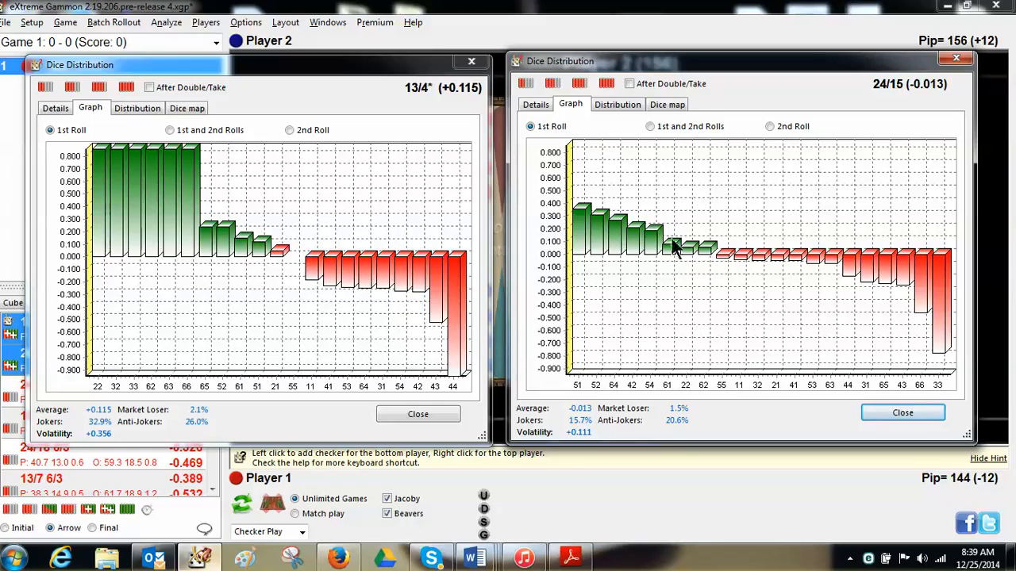
mouse_move(590, 209)
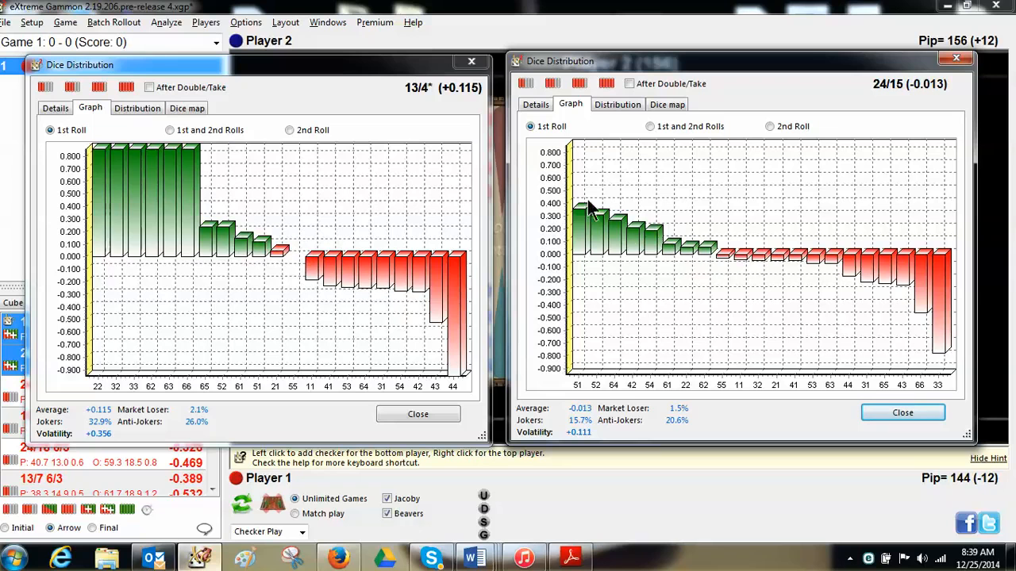
mouse_move(749, 260)
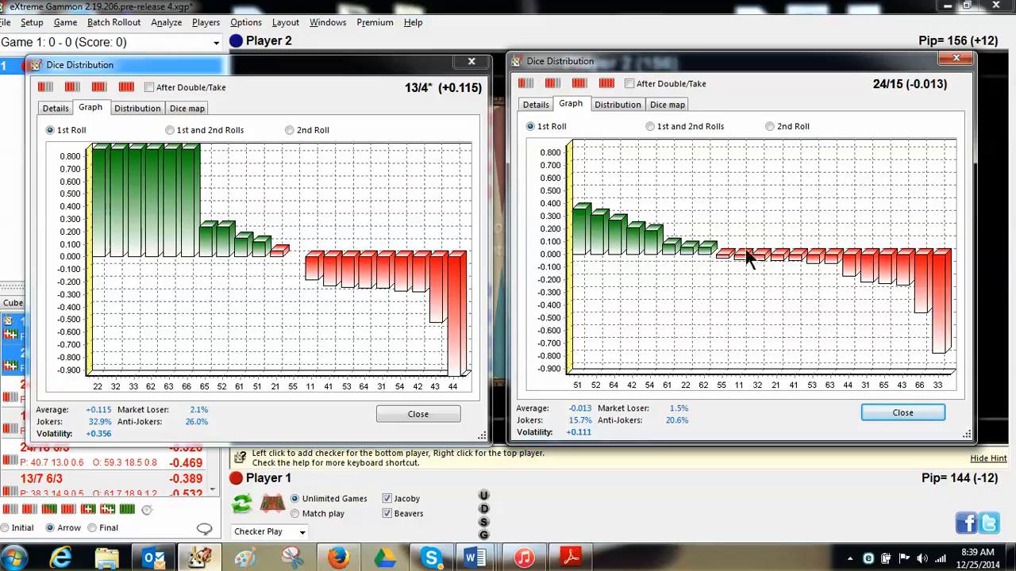
mouse_move(651, 241)
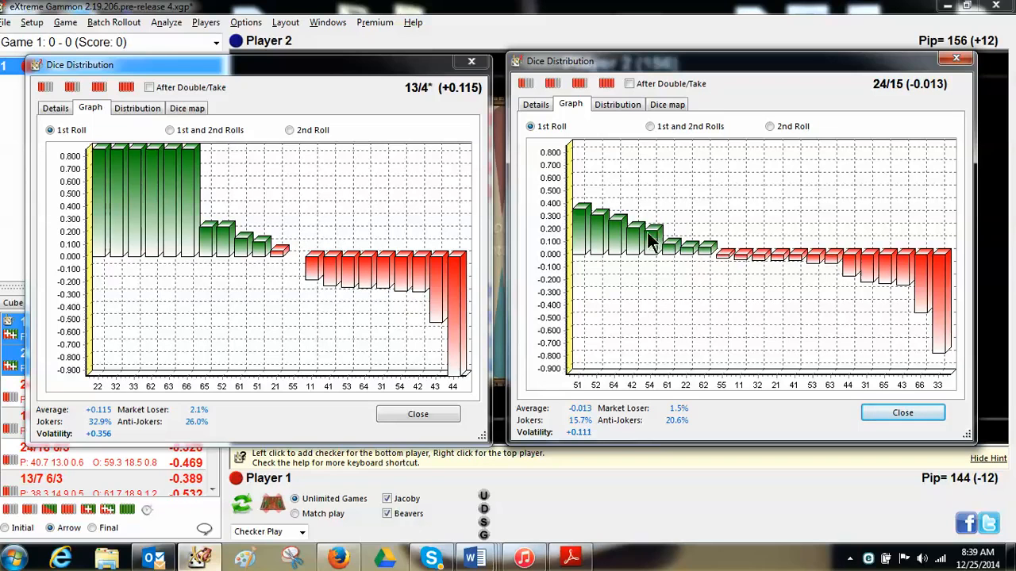
mouse_move(860, 268)
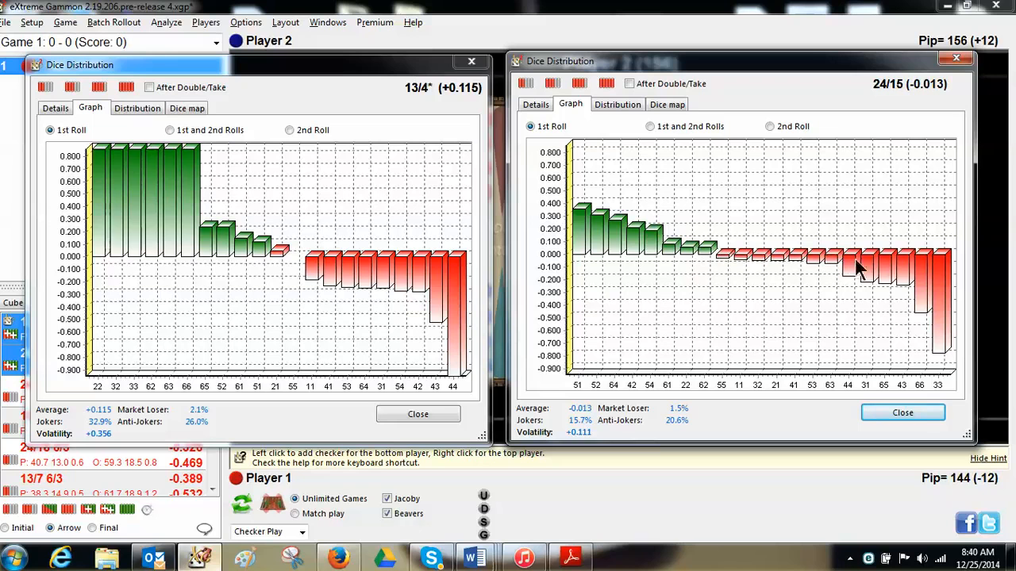
mouse_move(921, 397)
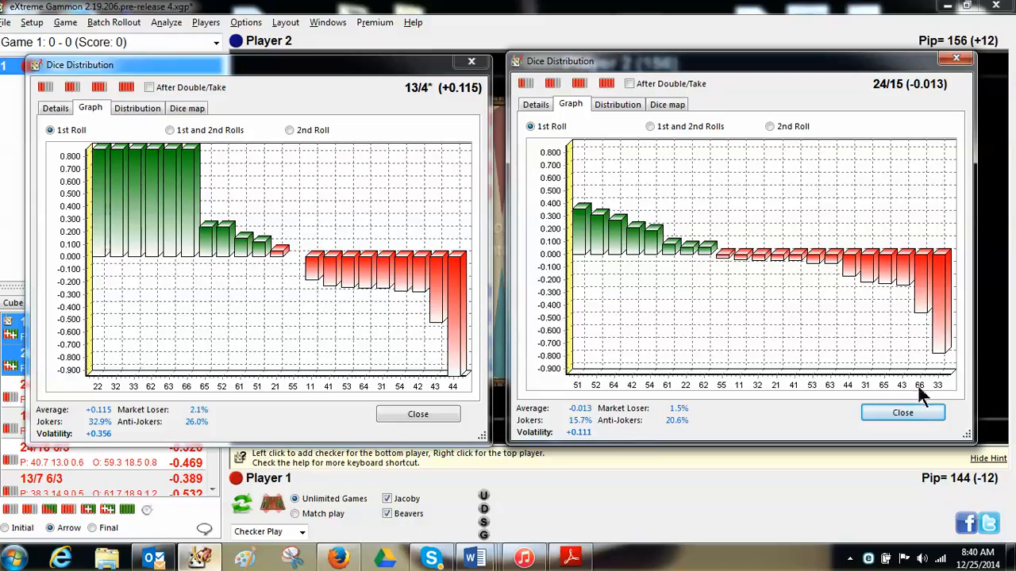
mouse_move(649, 395)
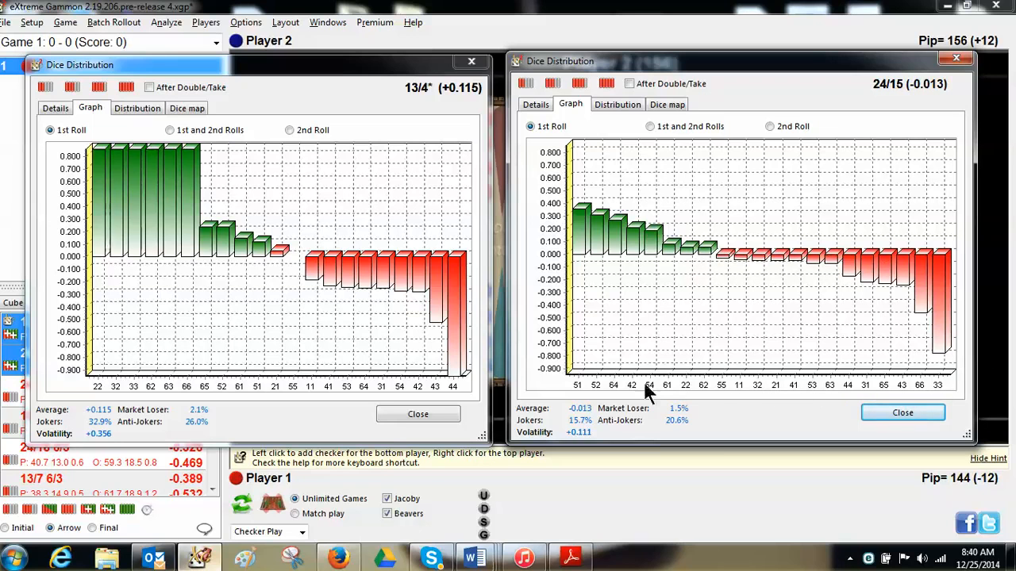
mouse_move(897, 388)
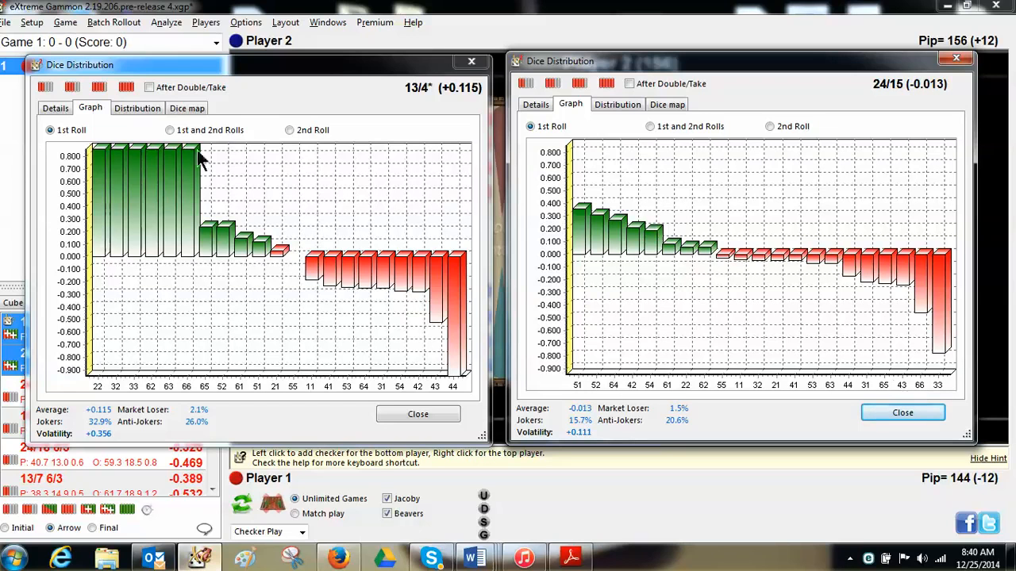
mouse_move(108, 96)
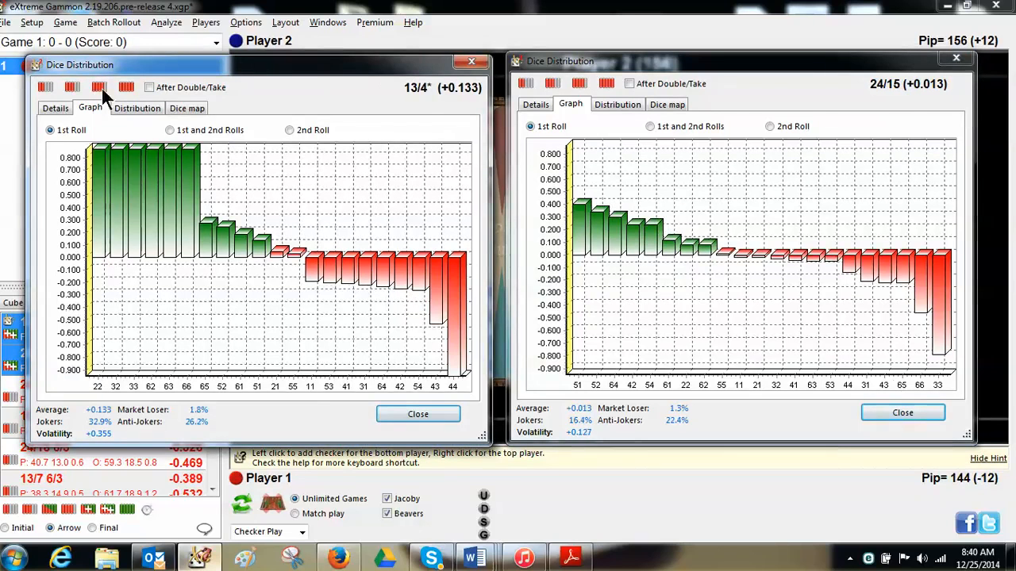
mouse_move(730, 266)
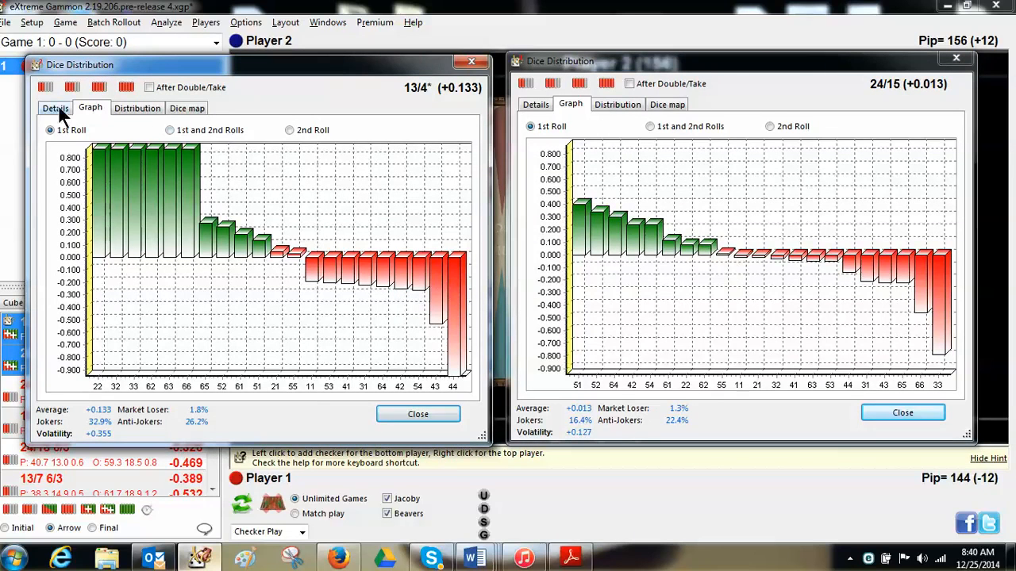
Switch to the per-roll Details listing replies for 13/4* (+0.133) and 24/15 (+0.013).
click(54, 107)
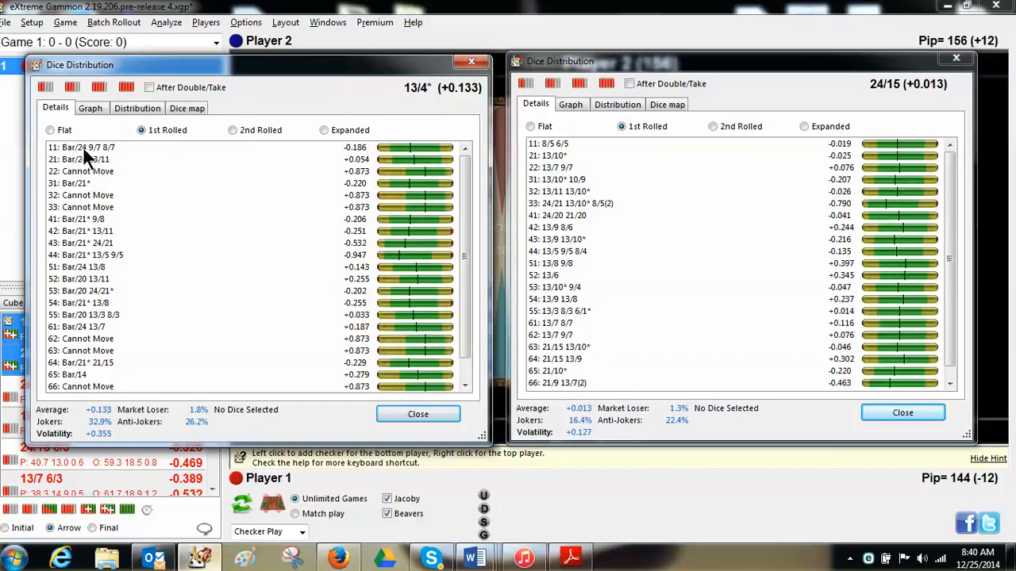
mouse_move(301, 219)
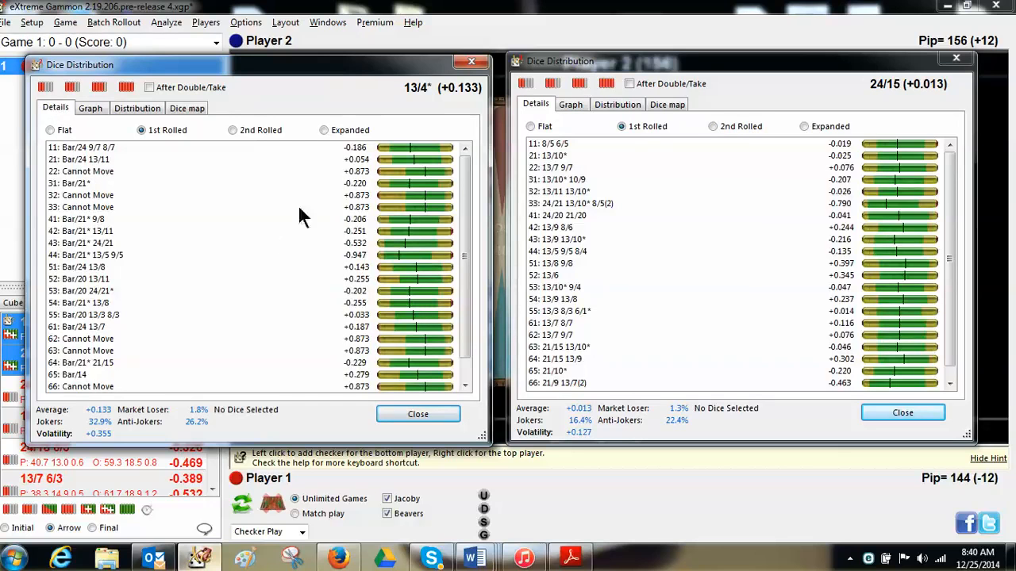
mouse_move(362, 381)
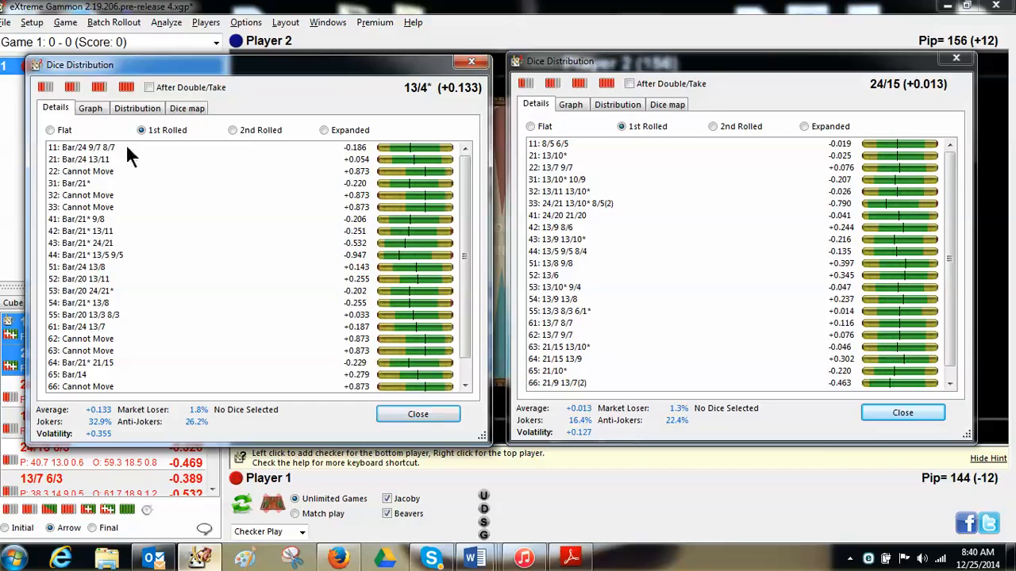
mouse_move(552, 146)
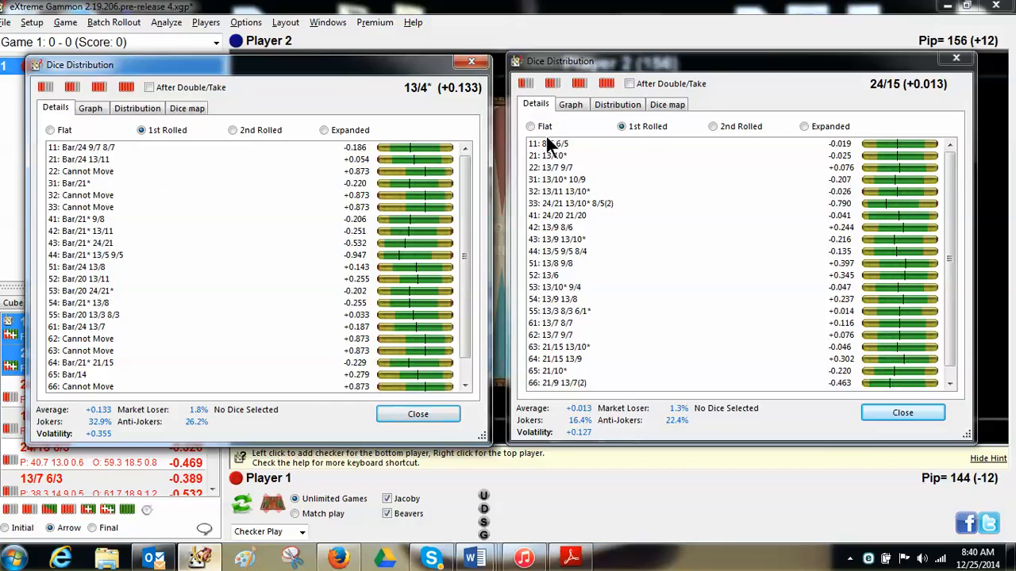
mouse_move(572, 363)
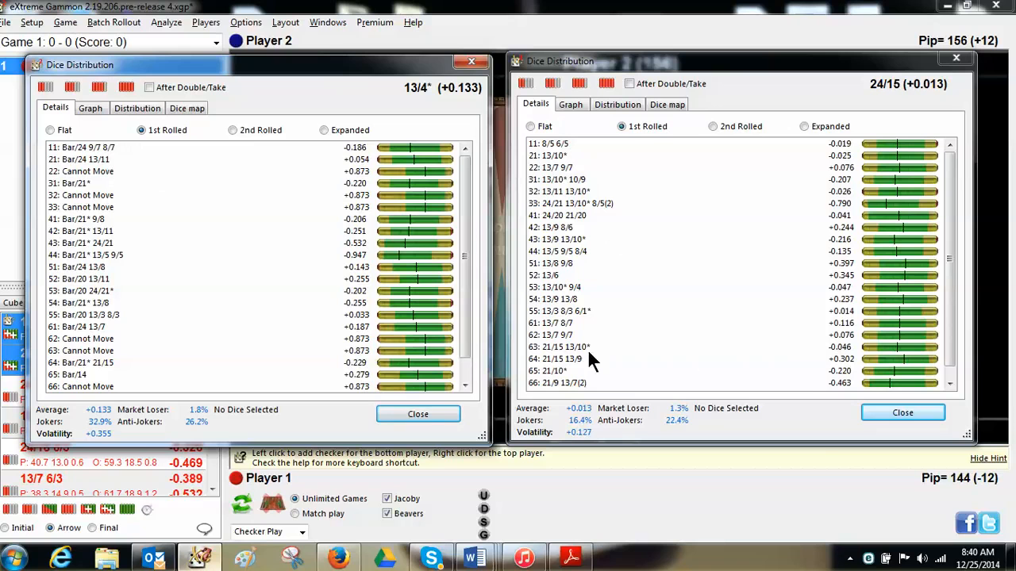
mouse_move(208, 163)
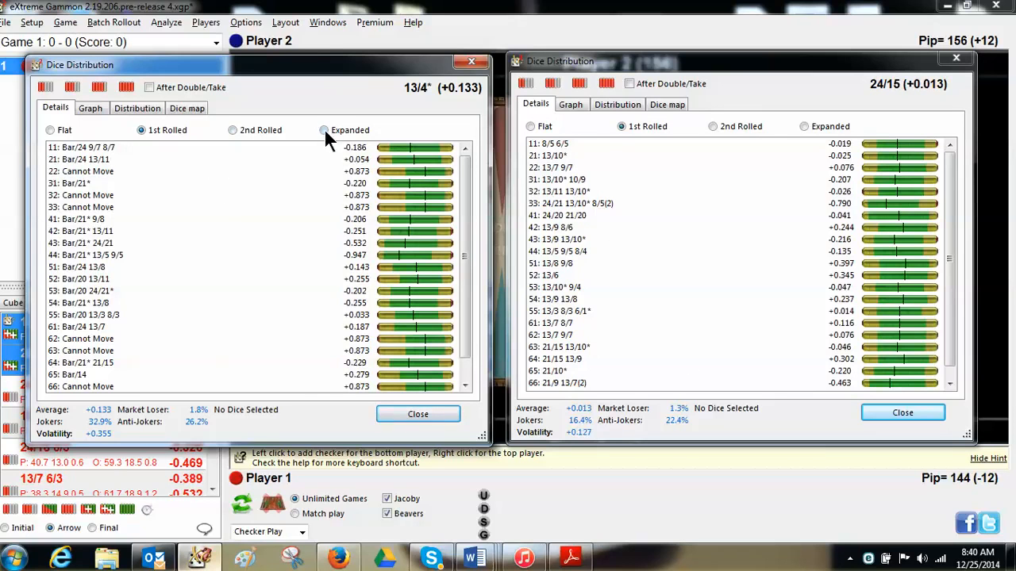
Choose the Expanded option so both lists show every two-roll sequence for 13/4* and 24/15.
click(323, 130)
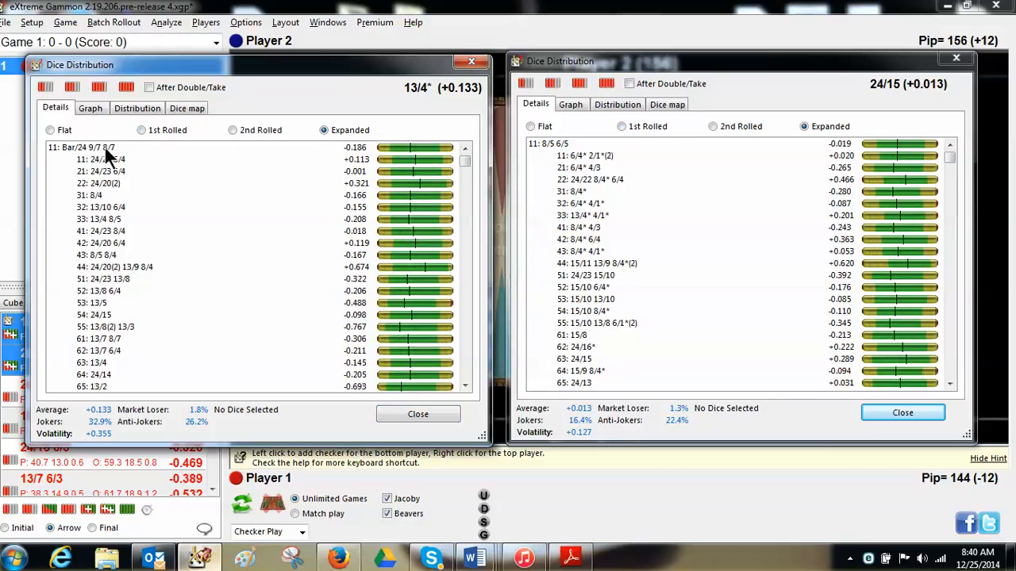
mouse_move(114, 162)
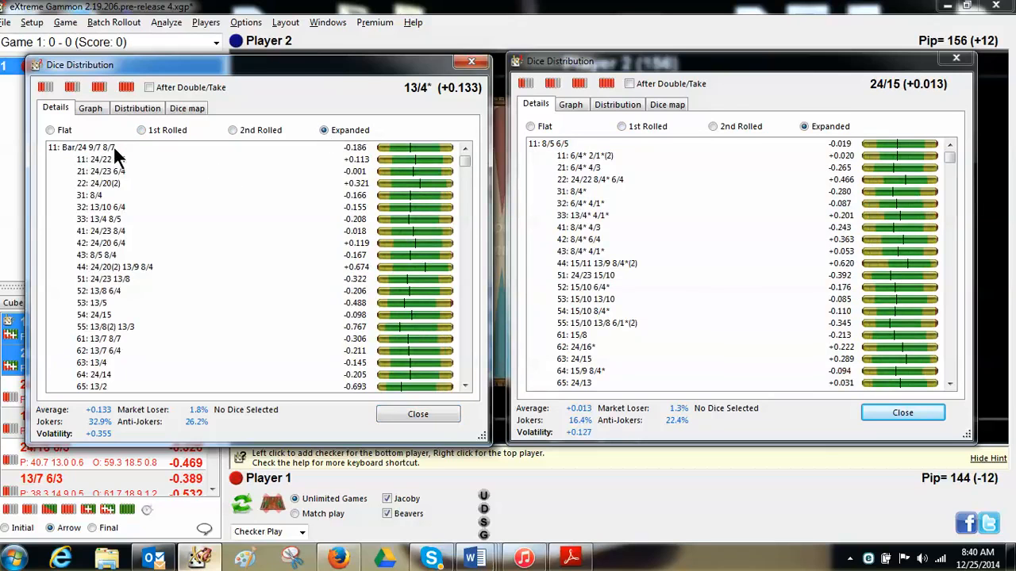
mouse_move(117, 162)
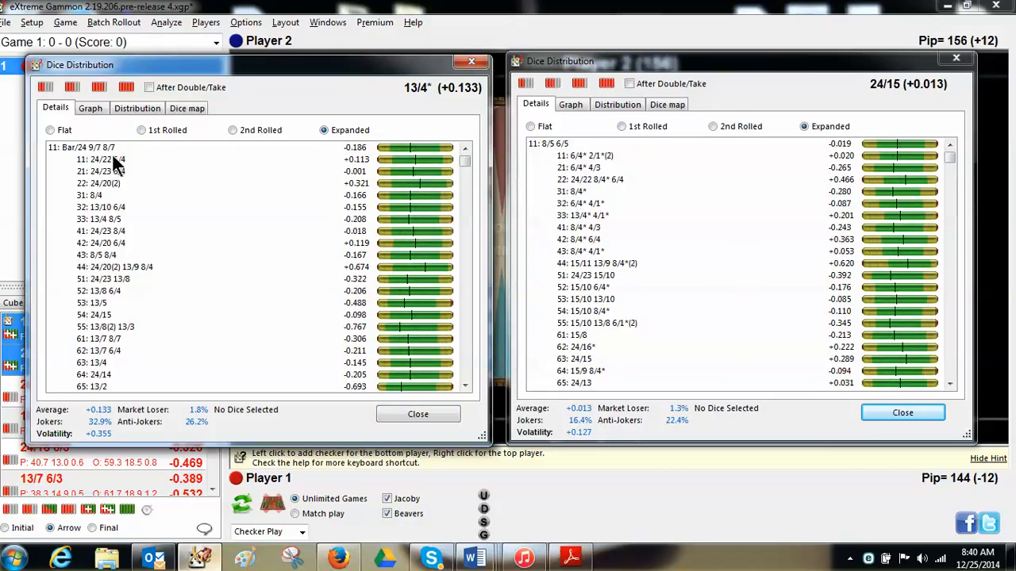
mouse_move(533, 206)
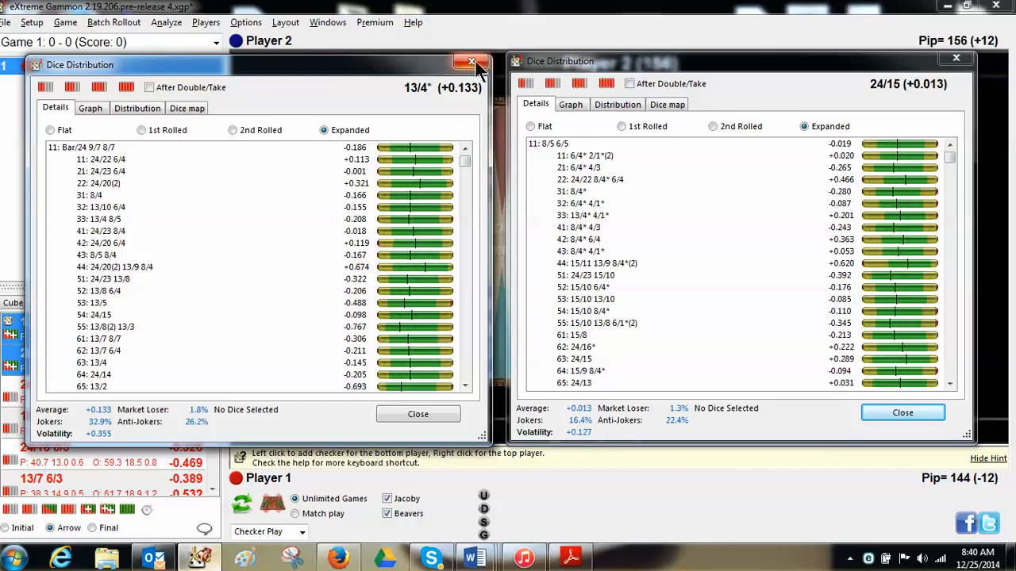
Close both Dice Distribution windows, returning to the 6-3 board with the analysed plays.
click(471, 63)
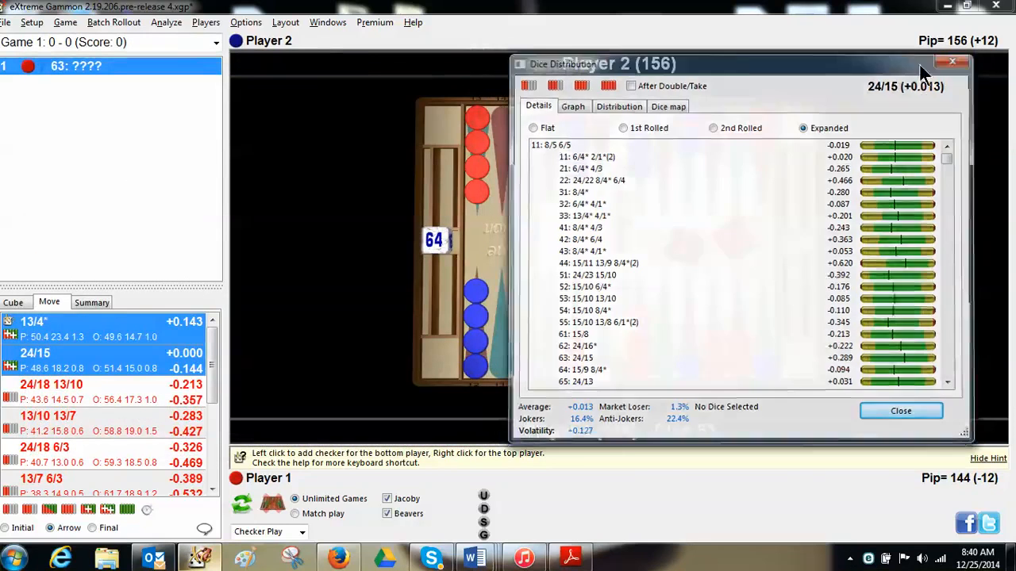
click(952, 62)
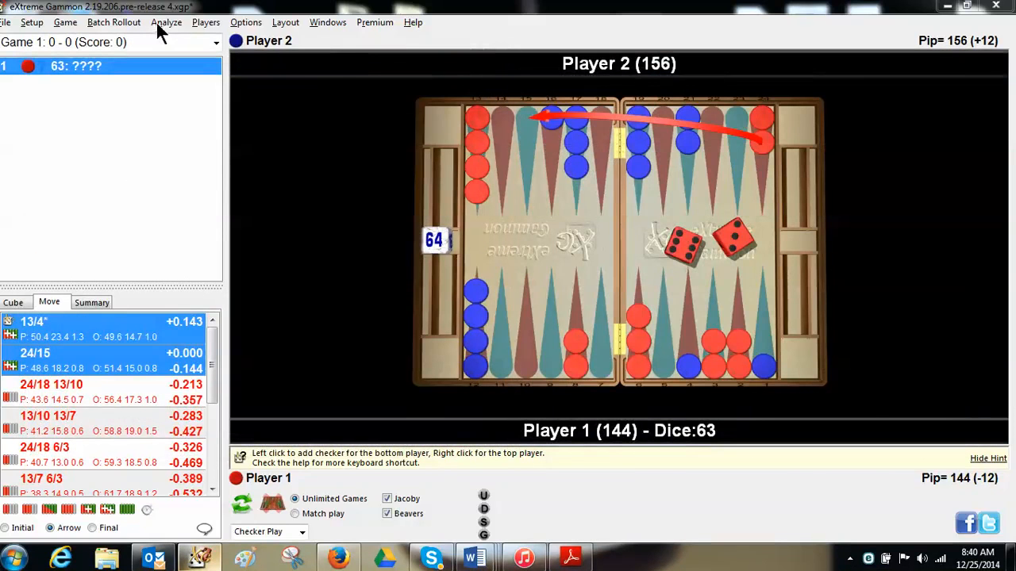
mouse_move(251, 191)
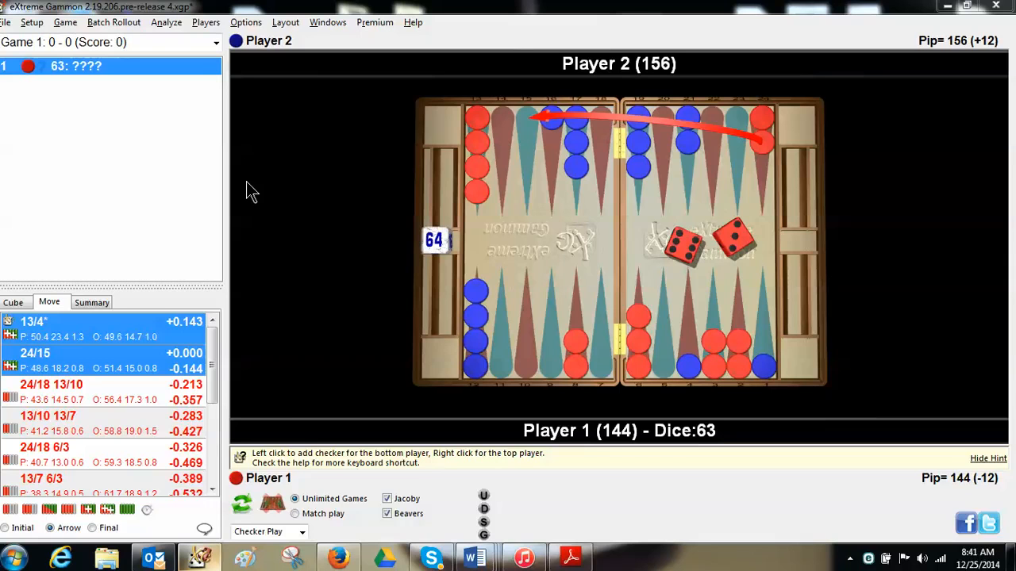
mouse_move(215, 184)
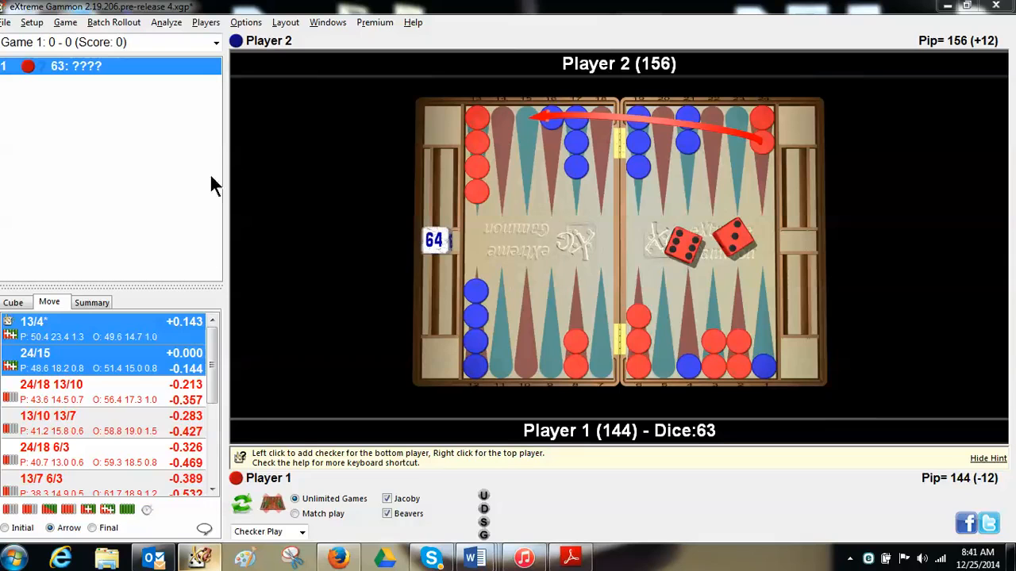
mouse_move(173, 285)
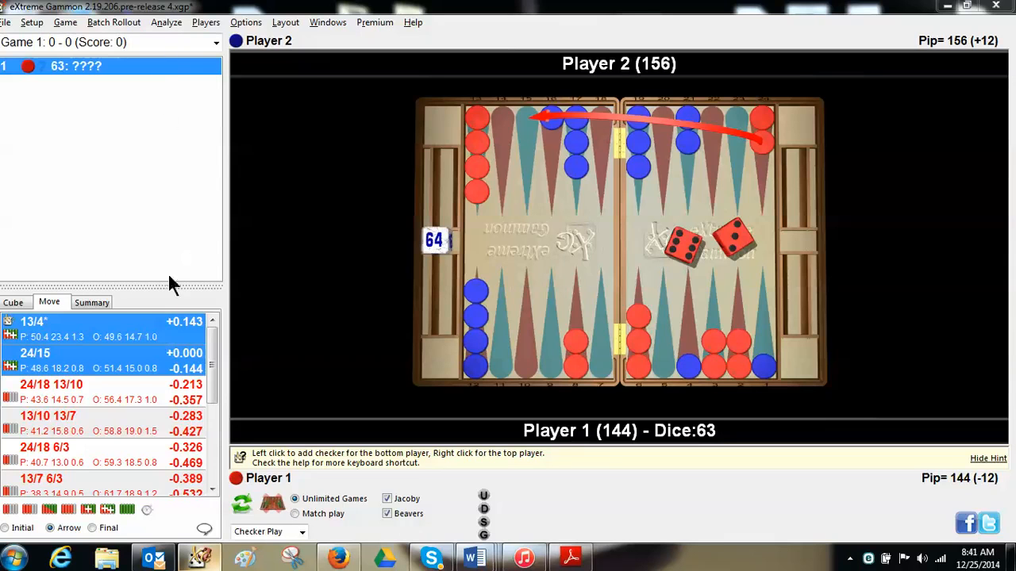
mouse_move(332, 257)
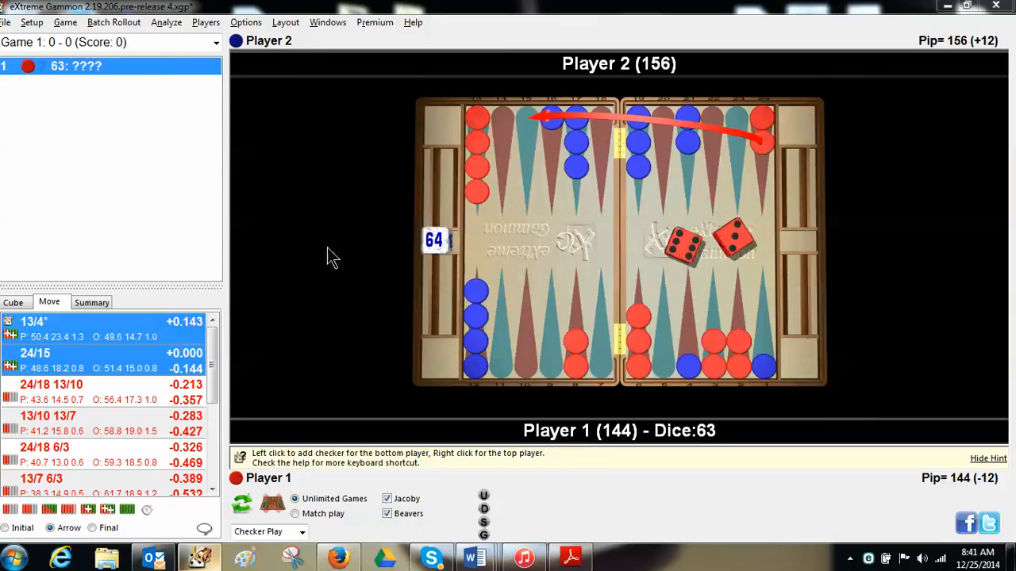
mouse_move(389, 257)
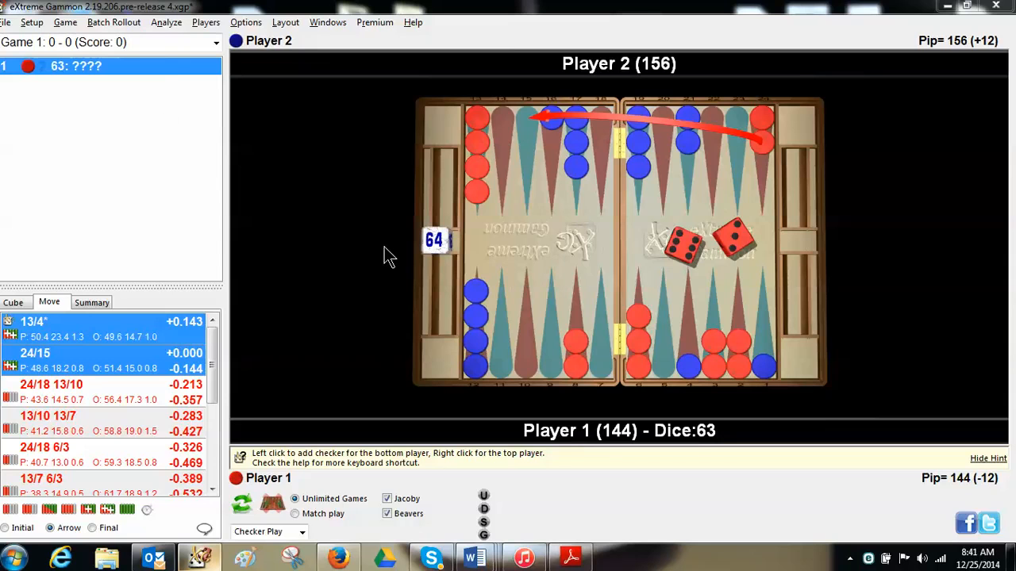